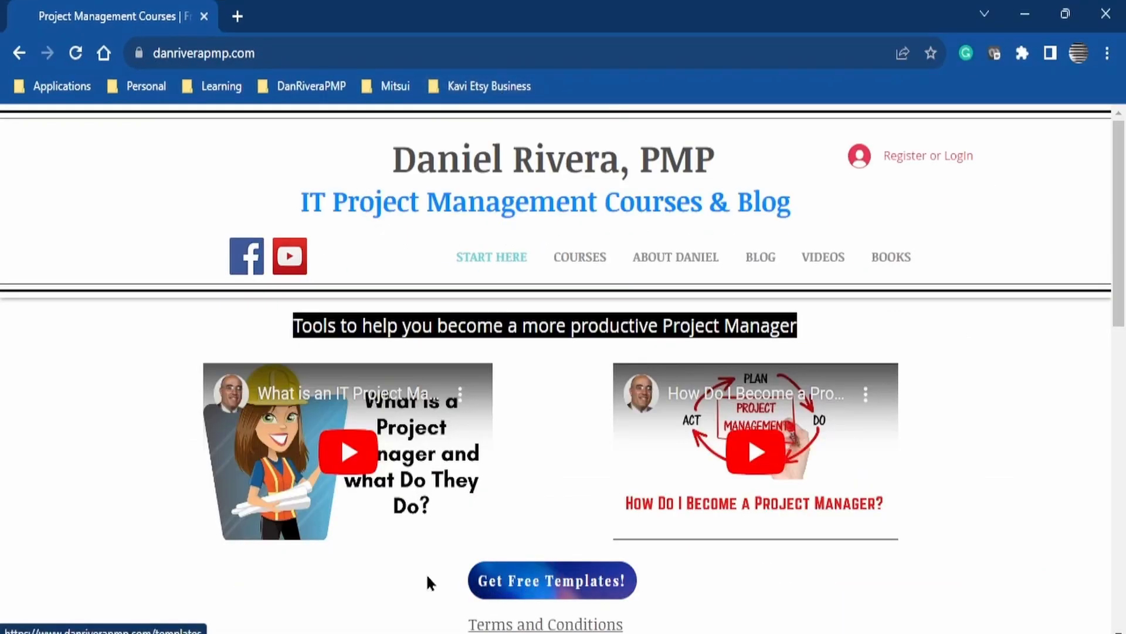
mouse_move(411, 587)
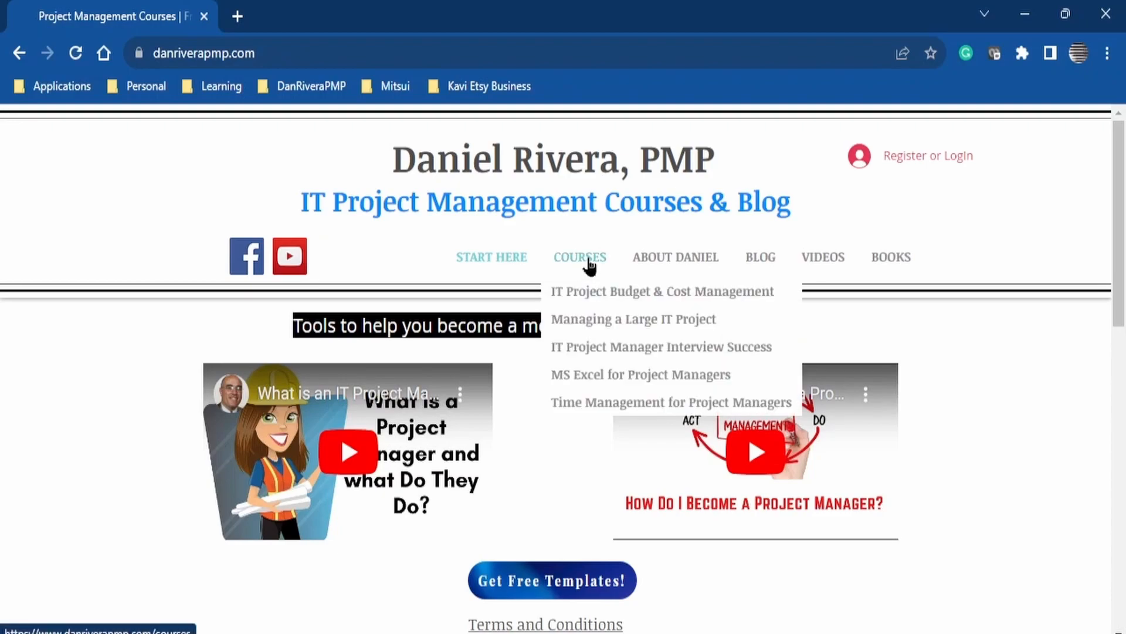
Visit the danriverapmp.com Courses, Blog and Videos pages, ending on the Books store.
left_click(580, 257)
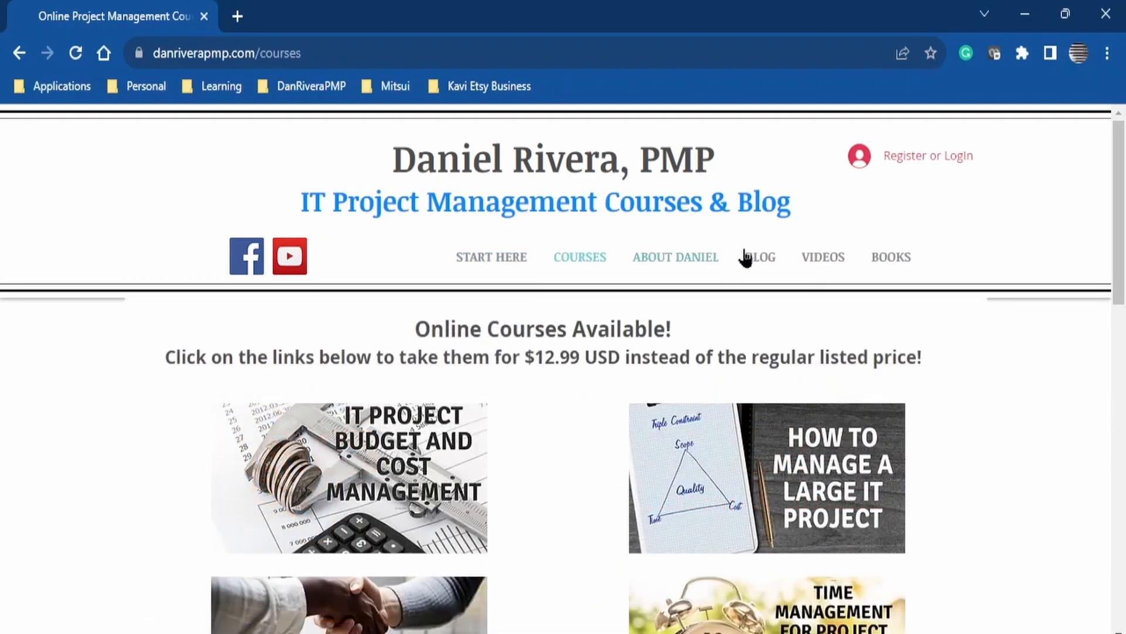
left_click(761, 257)
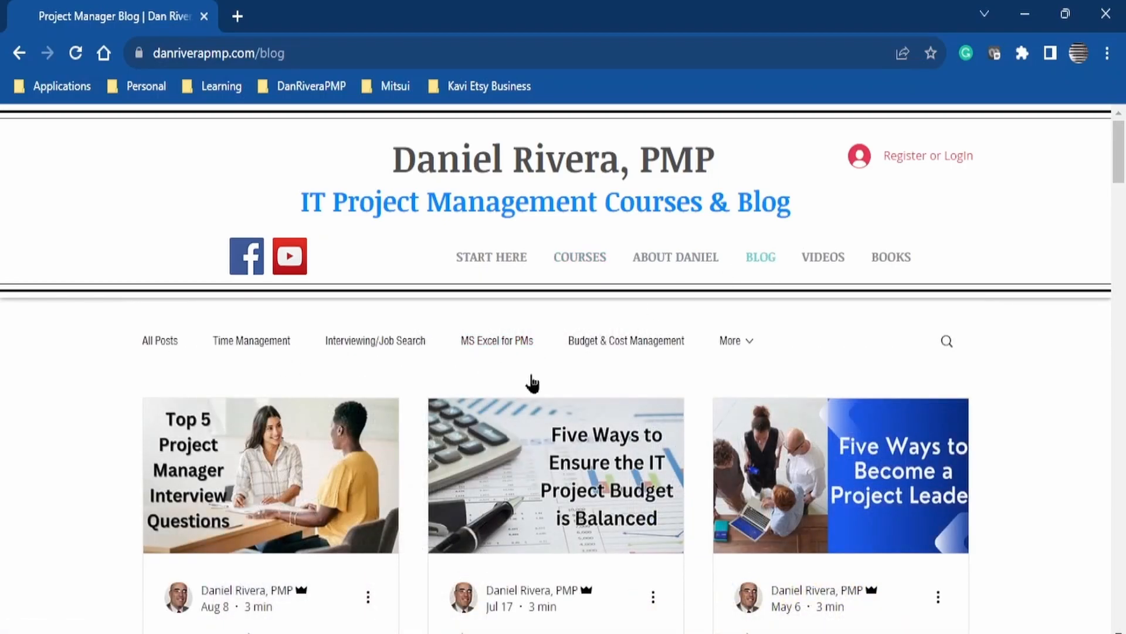
left_click(823, 257)
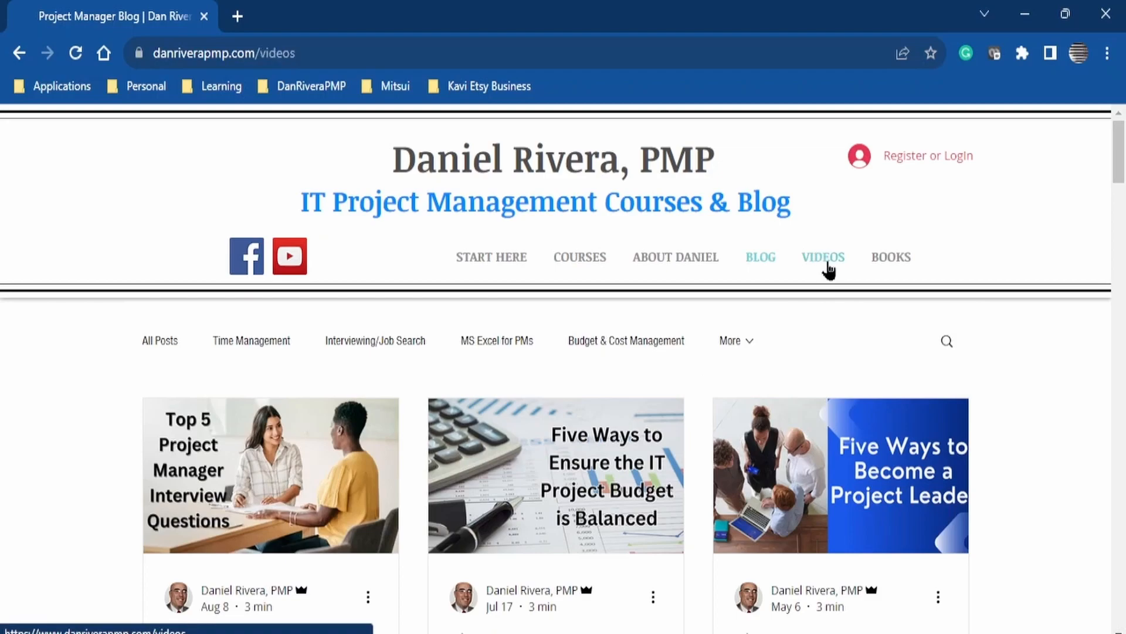
left_click(823, 257)
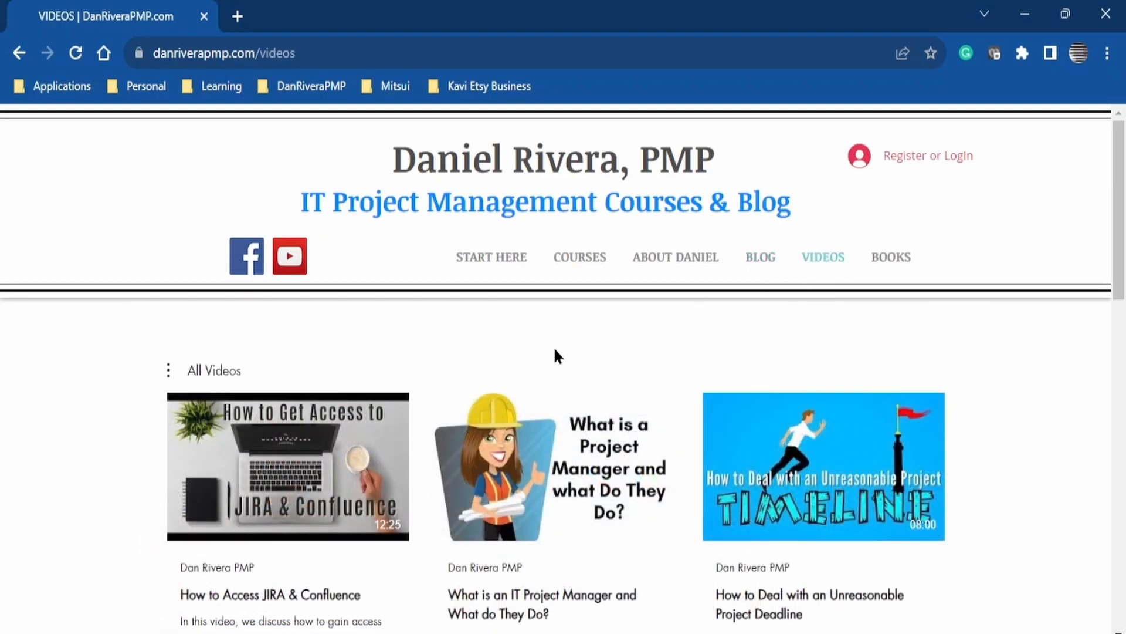
mouse_move(719, 299)
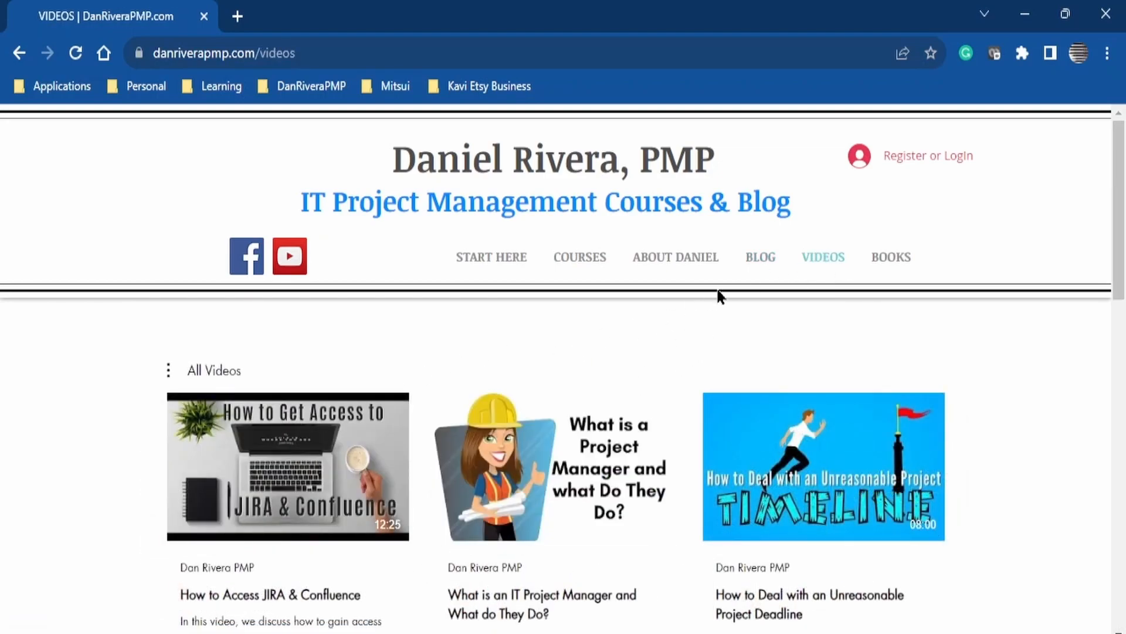
left_click(892, 257)
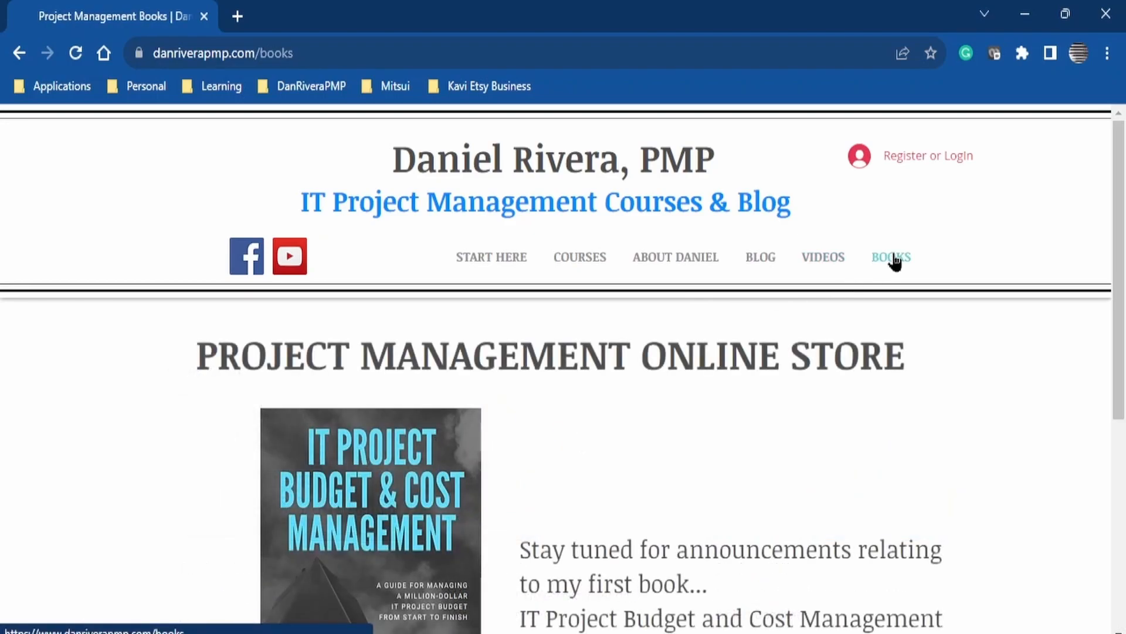
mouse_move(805, 466)
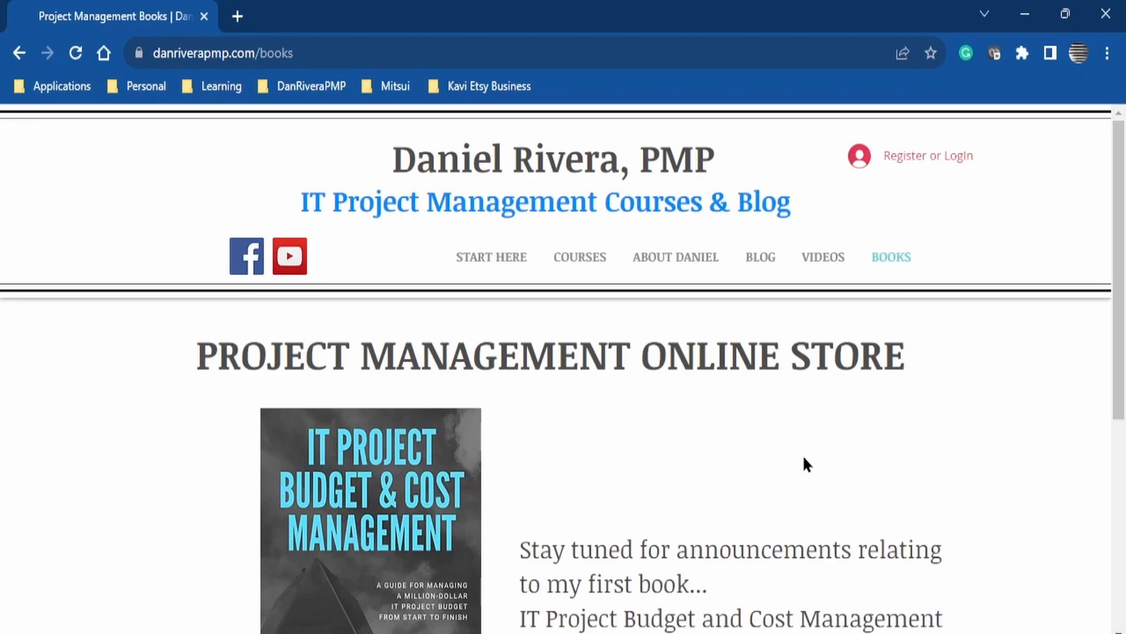
mouse_move(619, 468)
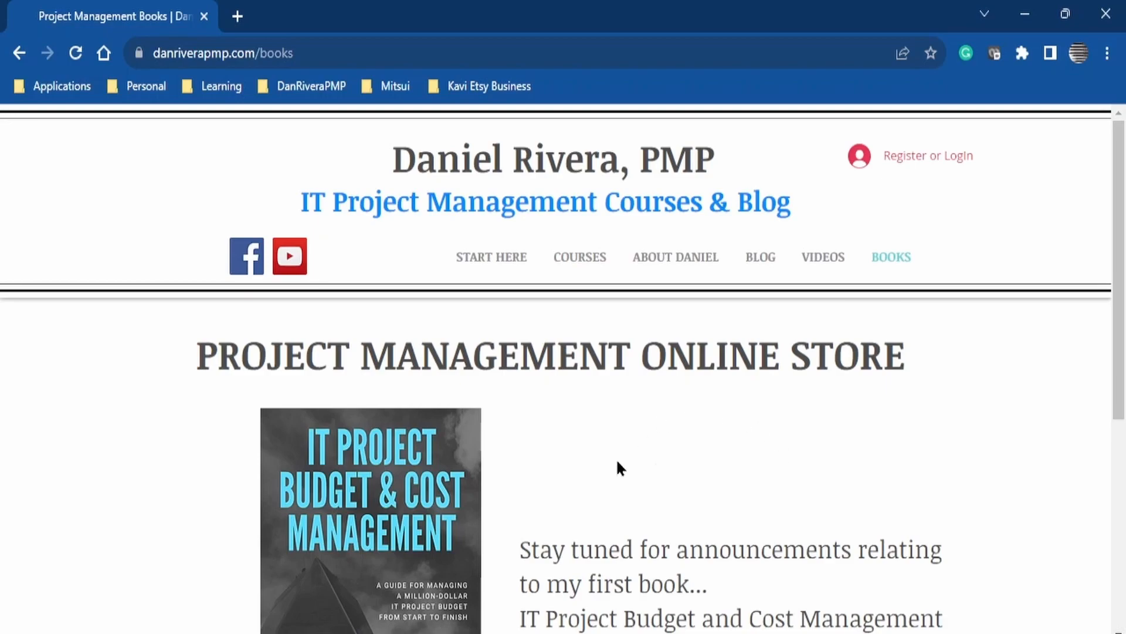
mouse_move(553, 357)
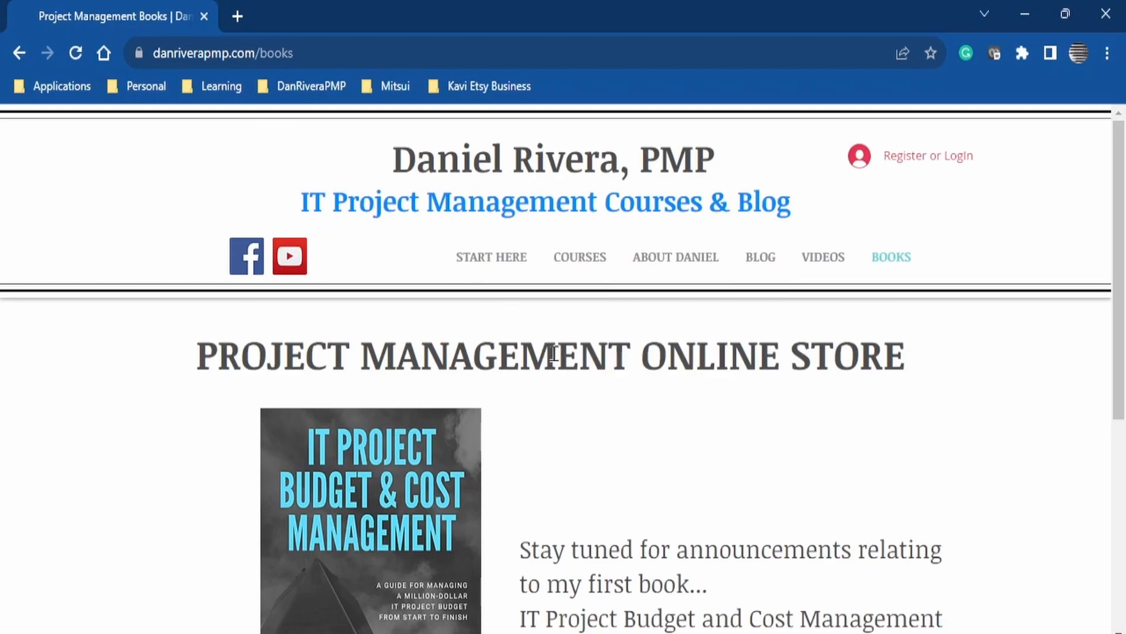
mouse_move(611, 496)
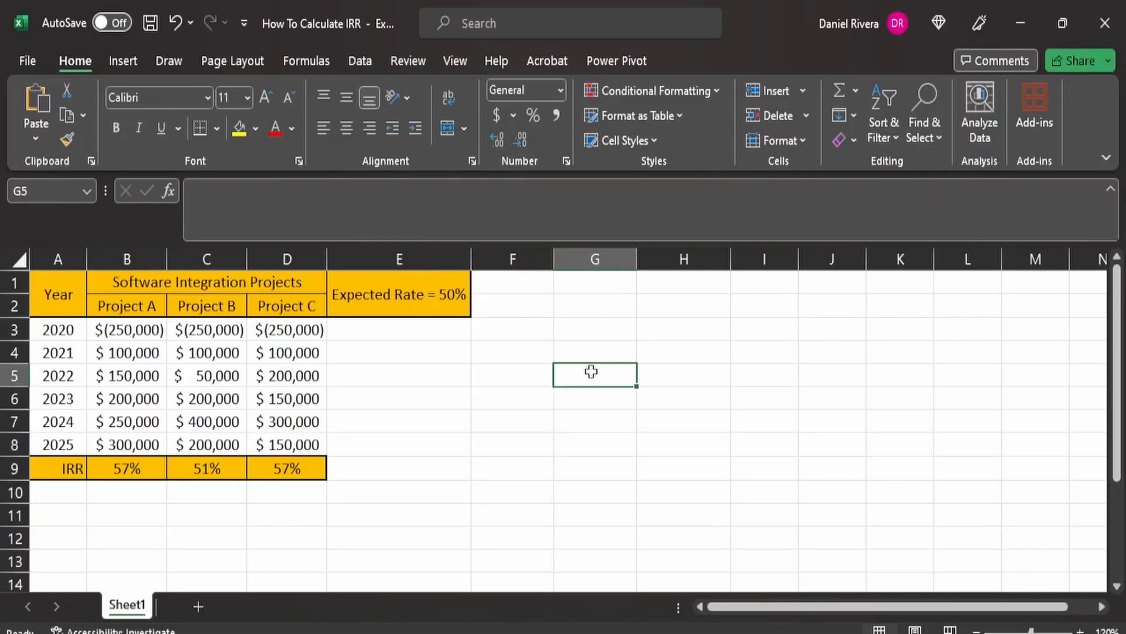
mouse_move(222, 357)
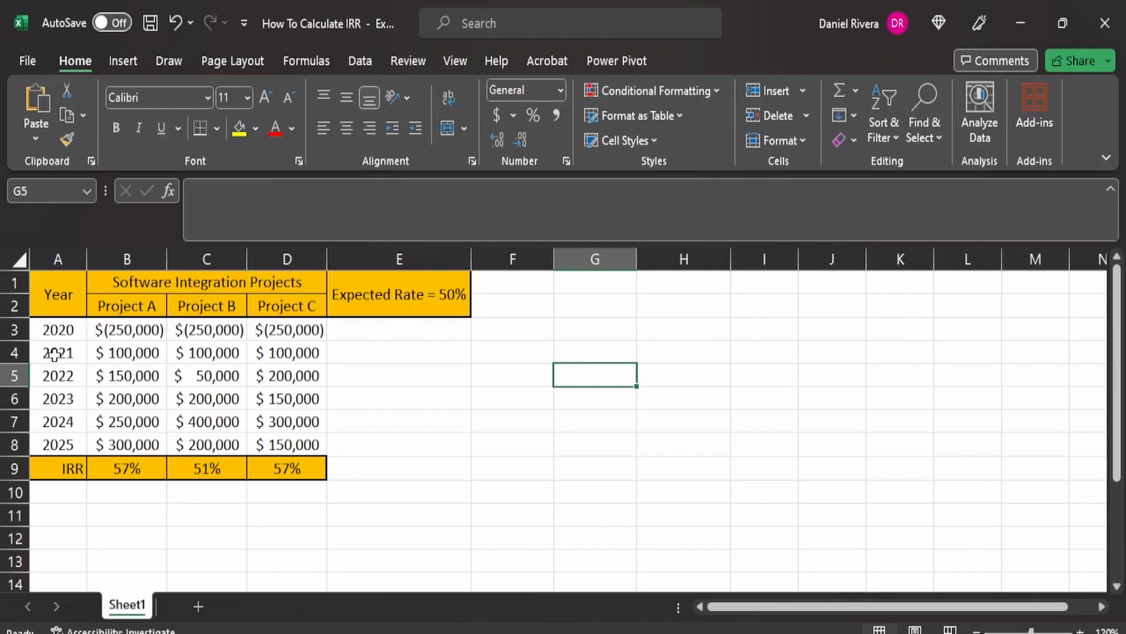
mouse_move(149, 312)
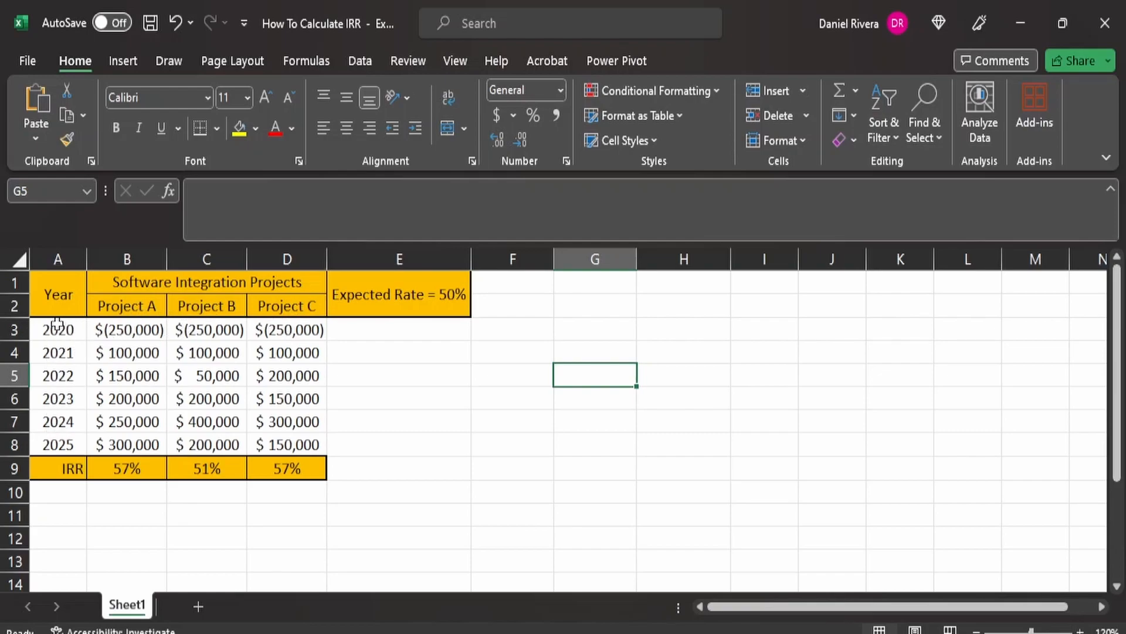
mouse_move(71, 336)
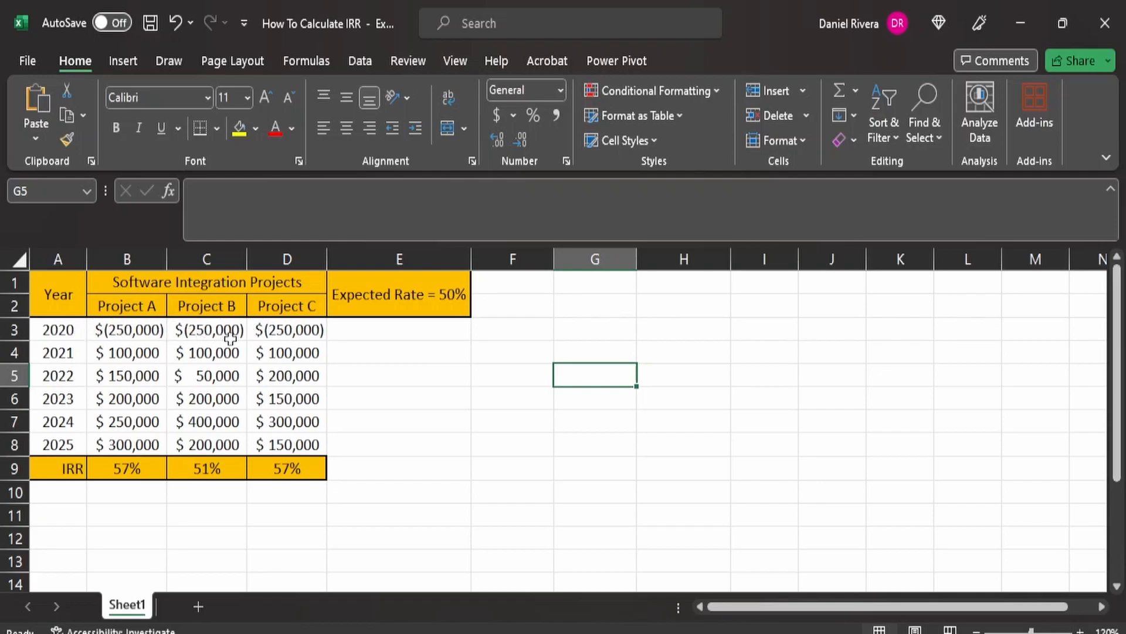
mouse_move(123, 323)
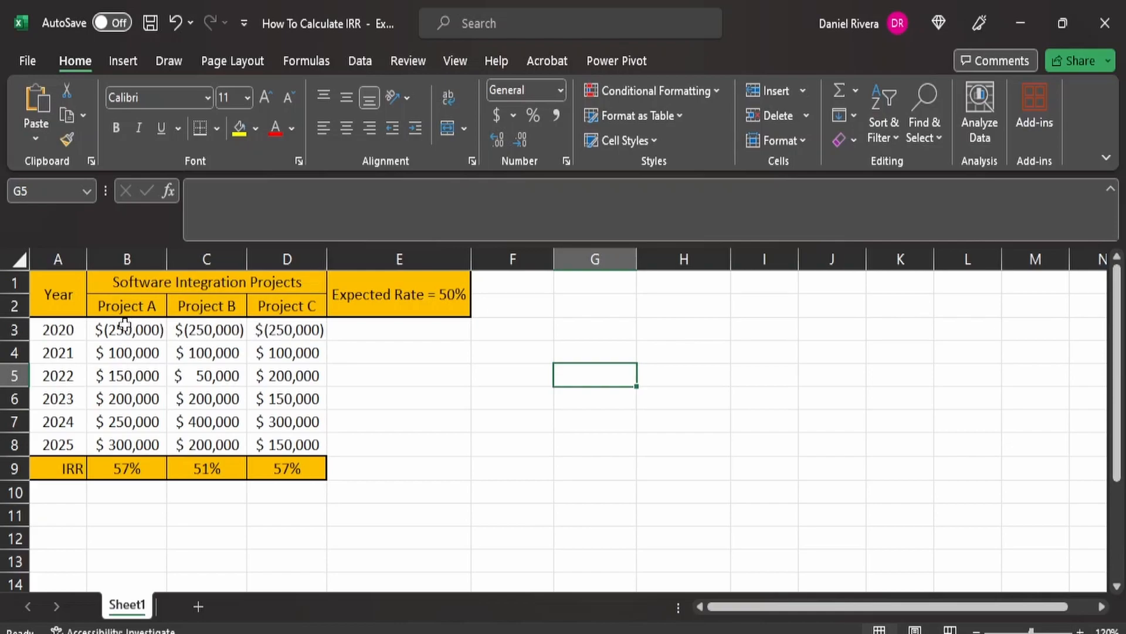
mouse_move(273, 325)
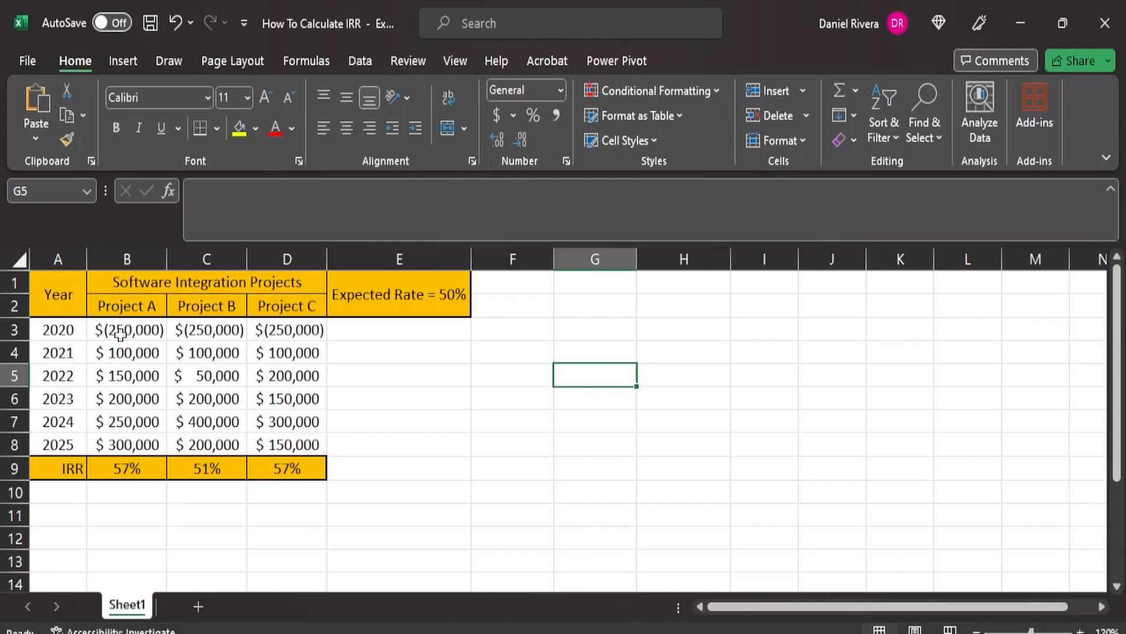
mouse_move(284, 333)
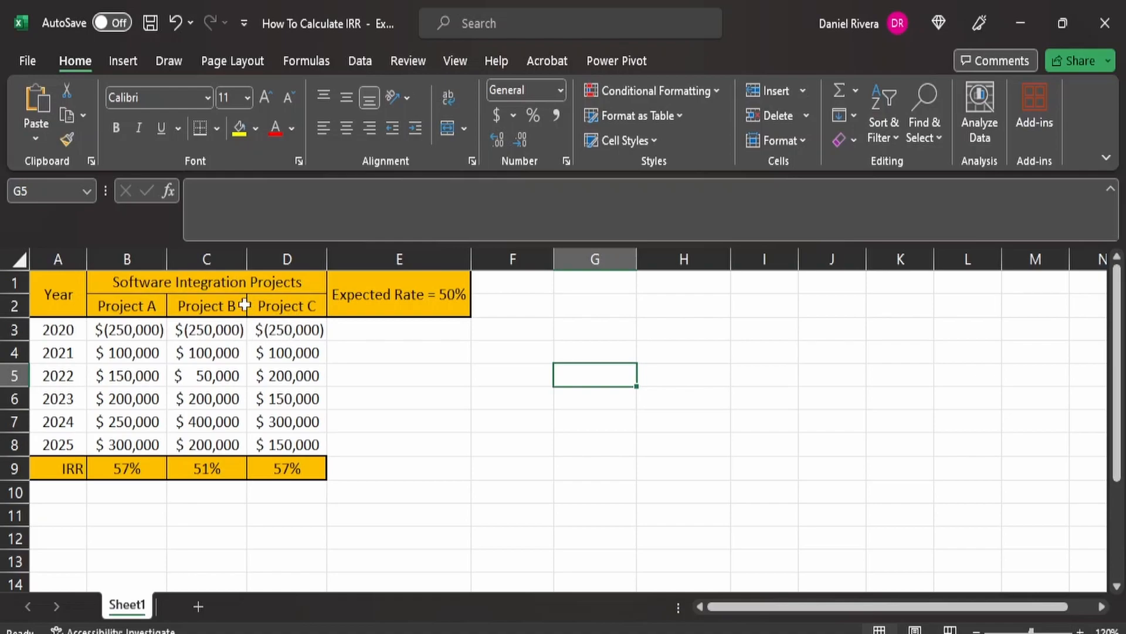
mouse_move(57, 342)
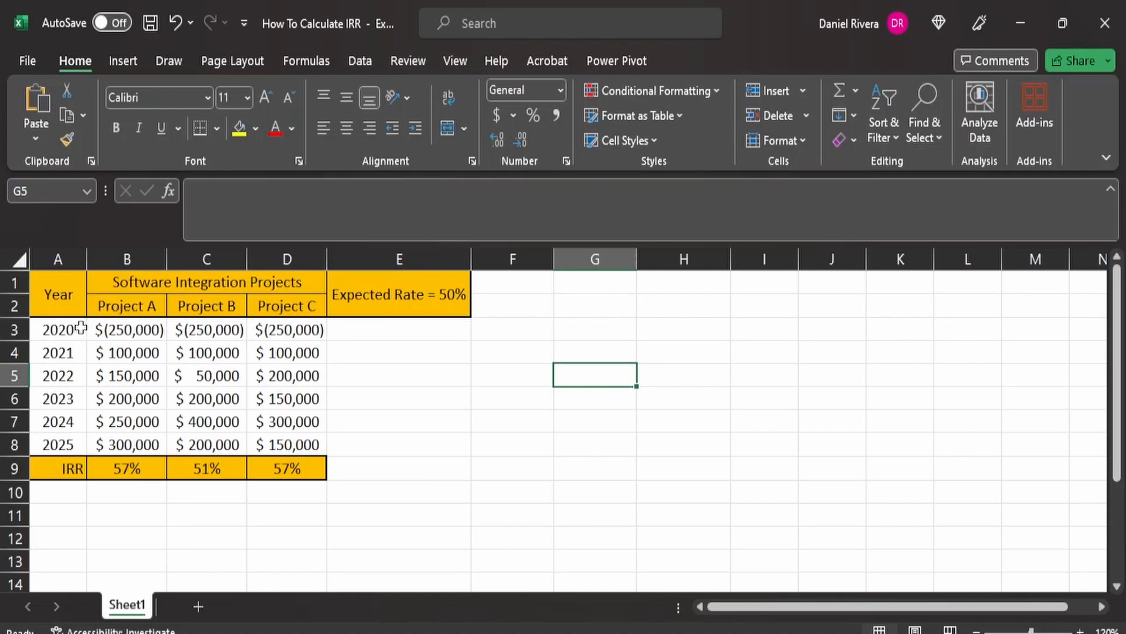
mouse_move(78, 357)
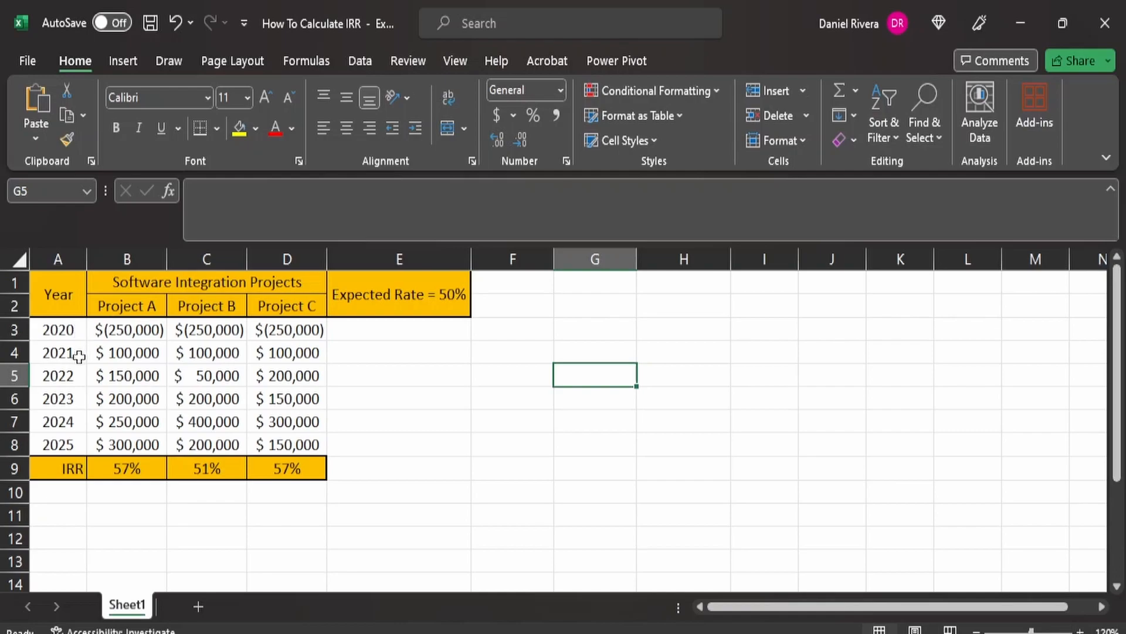
mouse_move(73, 445)
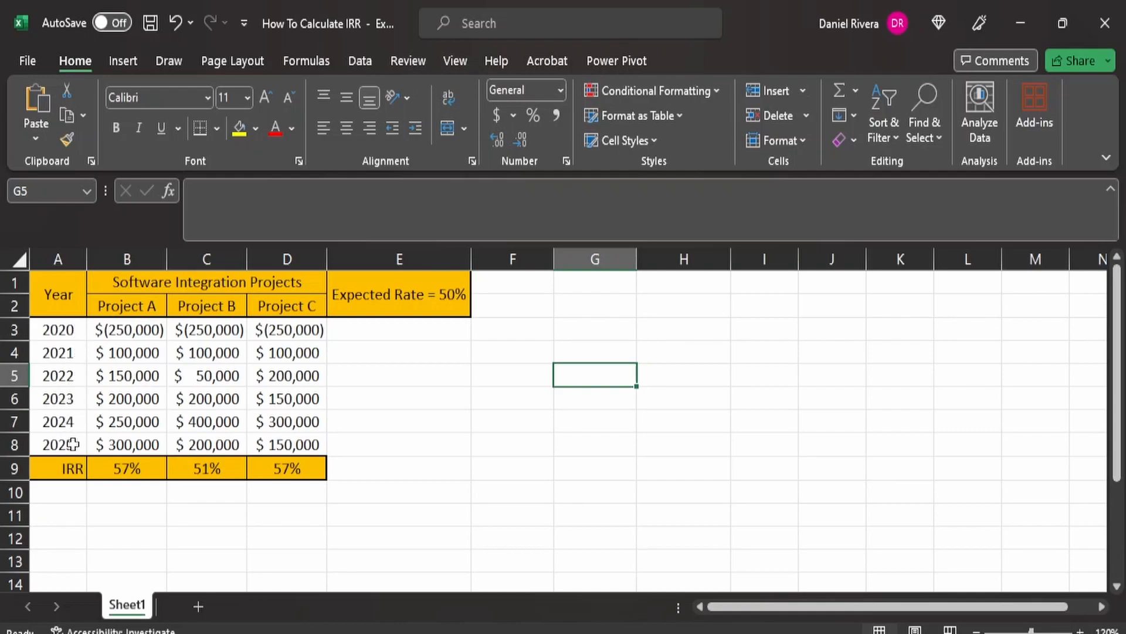
mouse_move(157, 426)
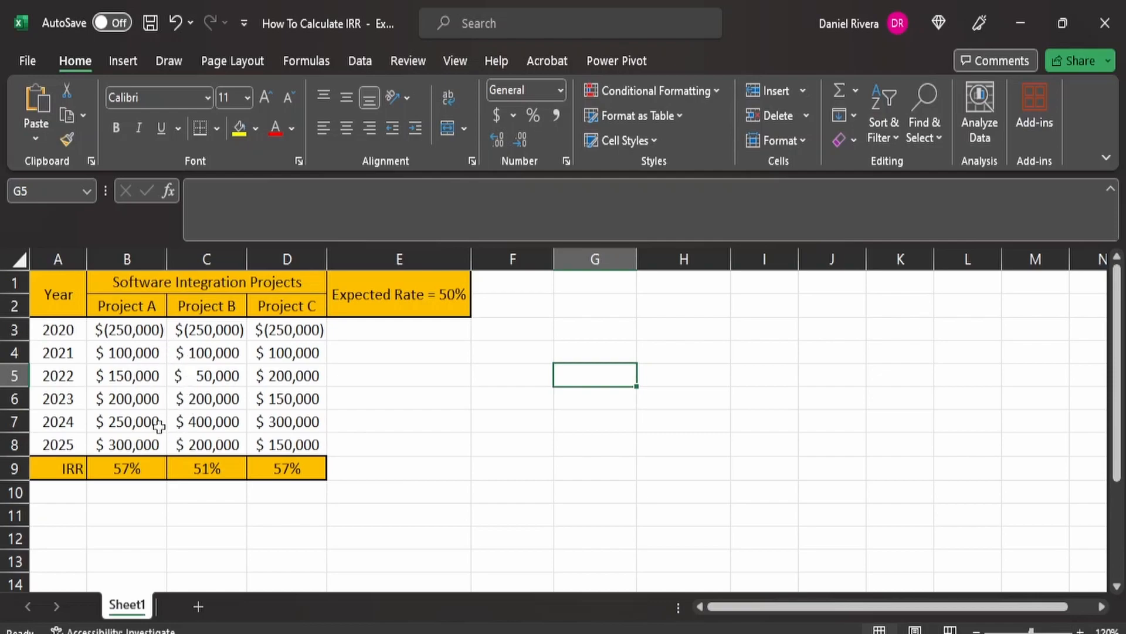
mouse_move(313, 369)
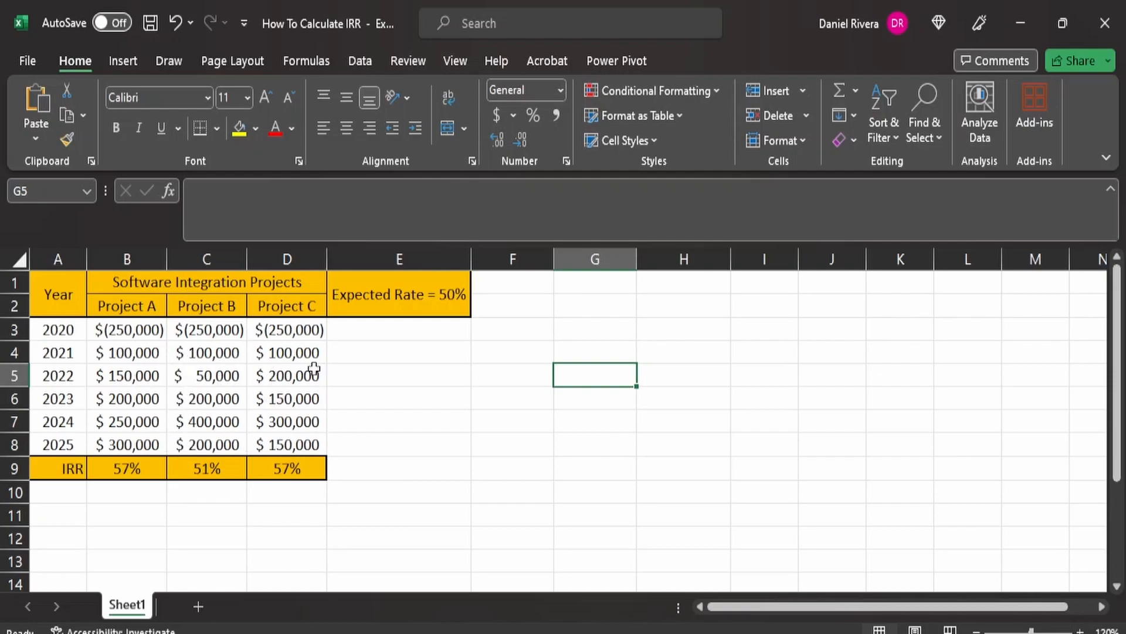
mouse_move(385, 309)
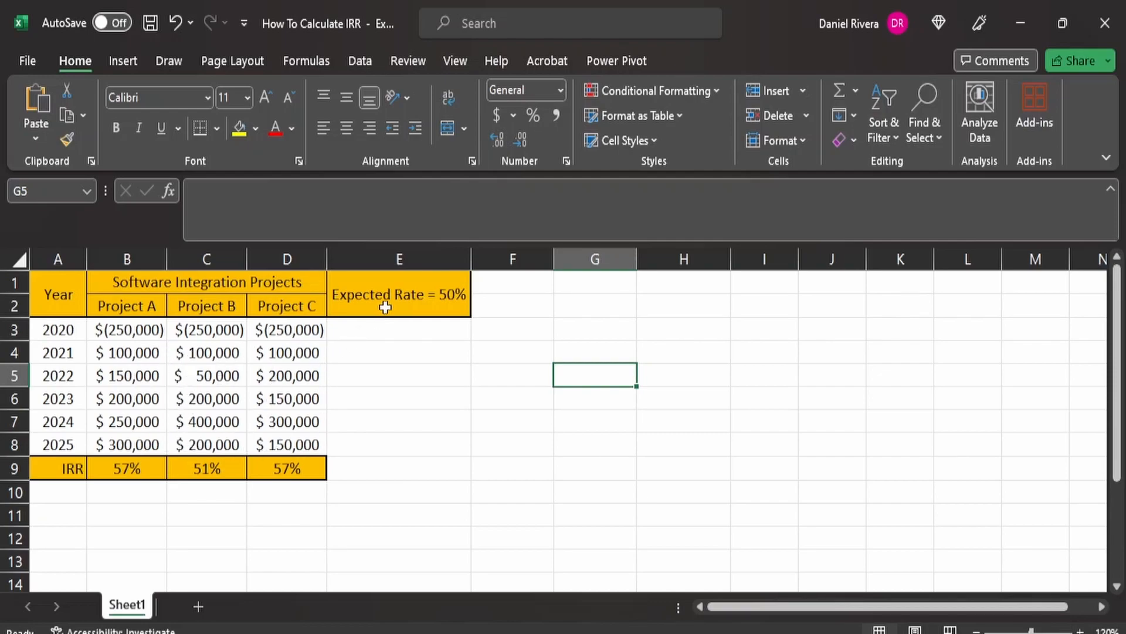
mouse_move(433, 316)
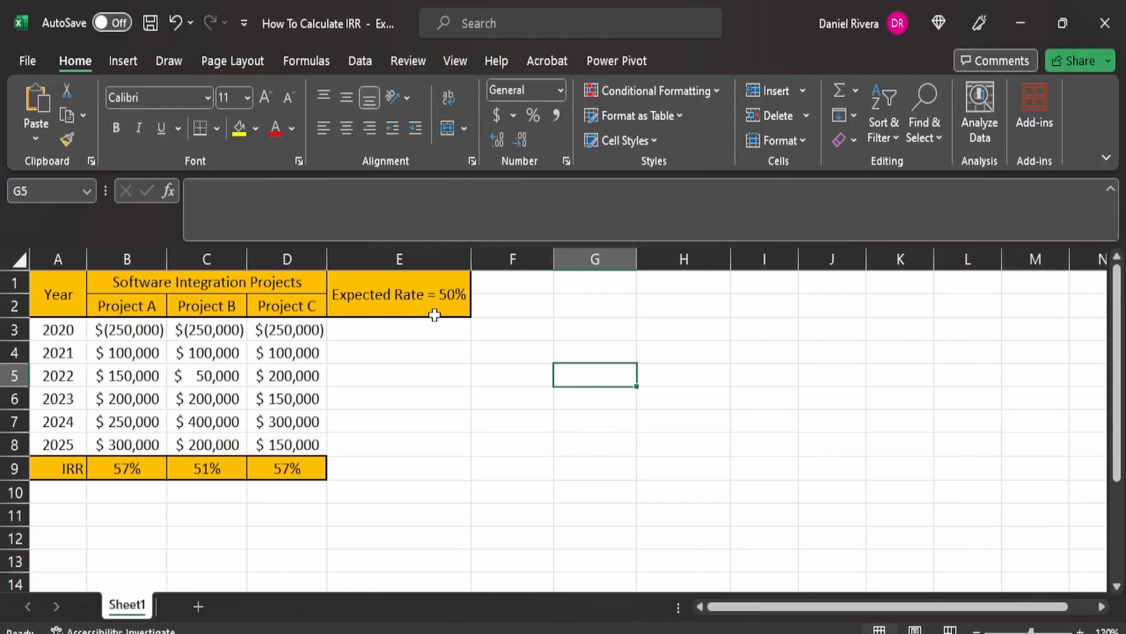
mouse_move(478, 297)
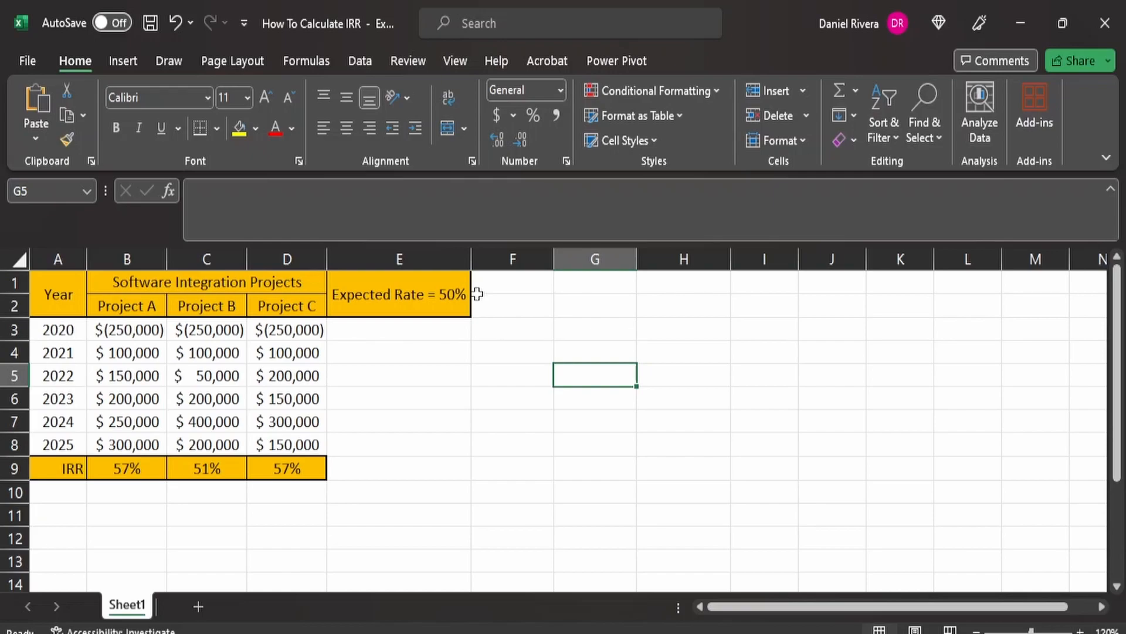
mouse_move(425, 329)
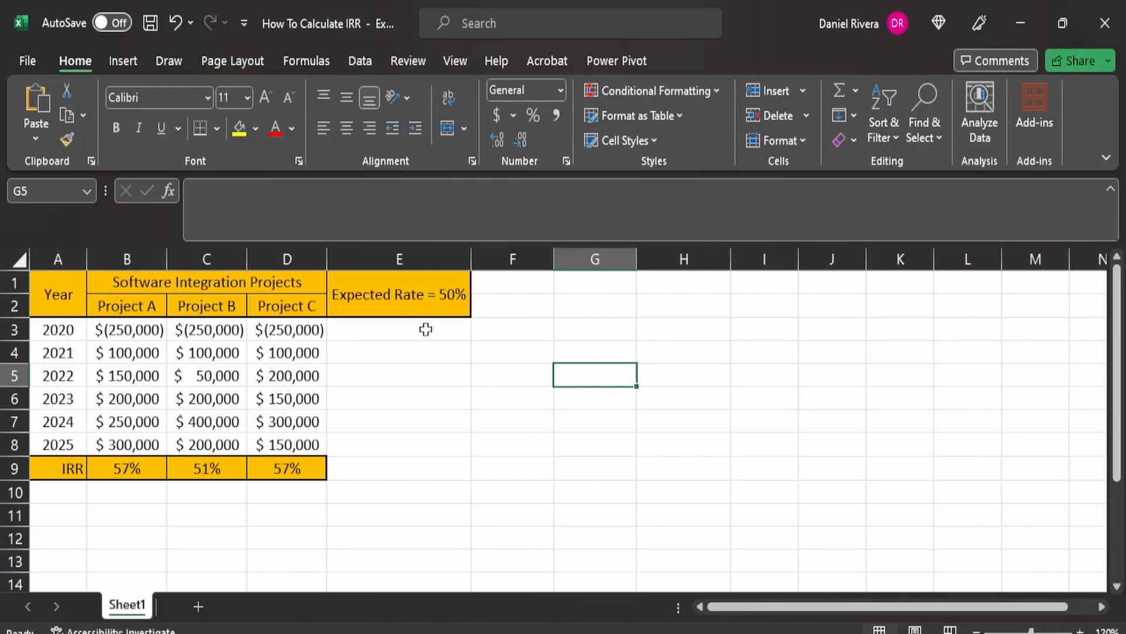
mouse_move(219, 363)
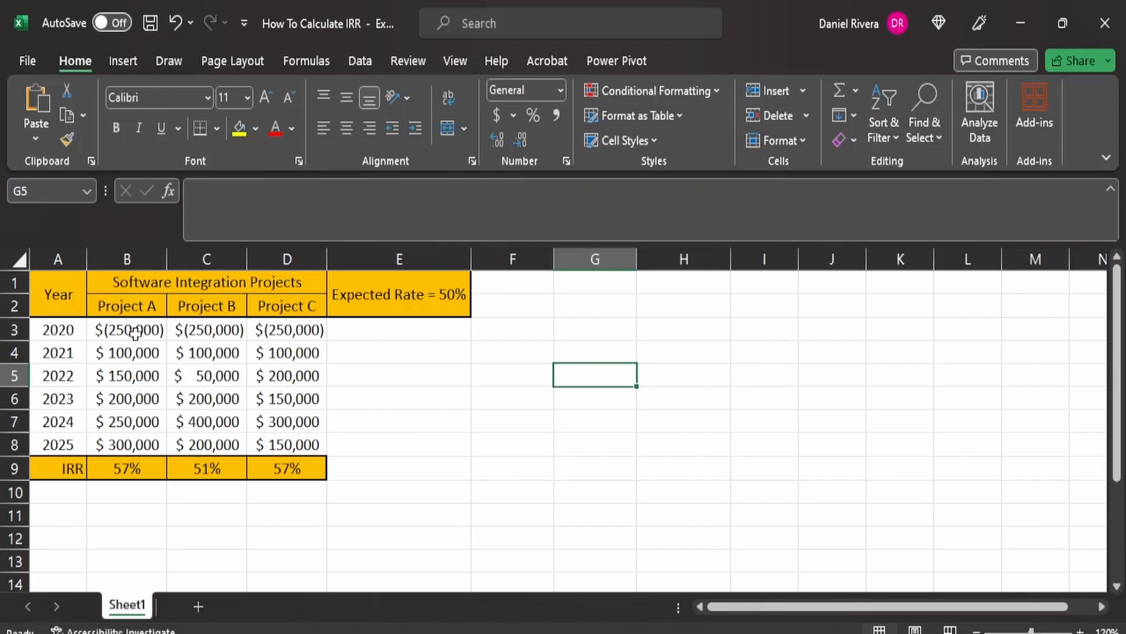
mouse_move(134, 352)
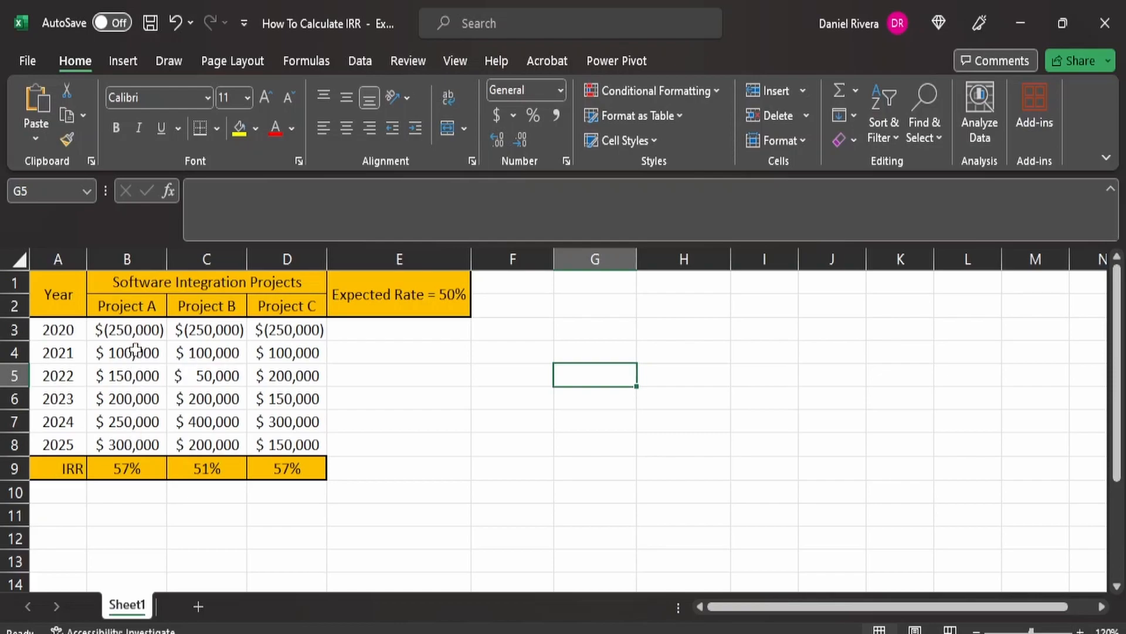
mouse_move(79, 346)
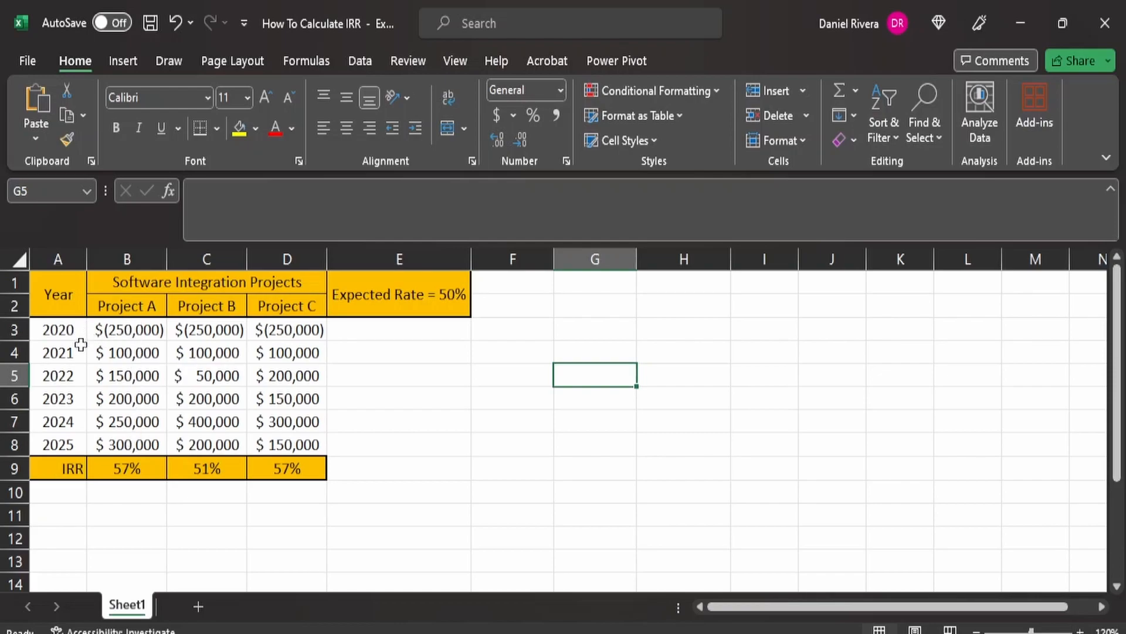
mouse_move(75, 442)
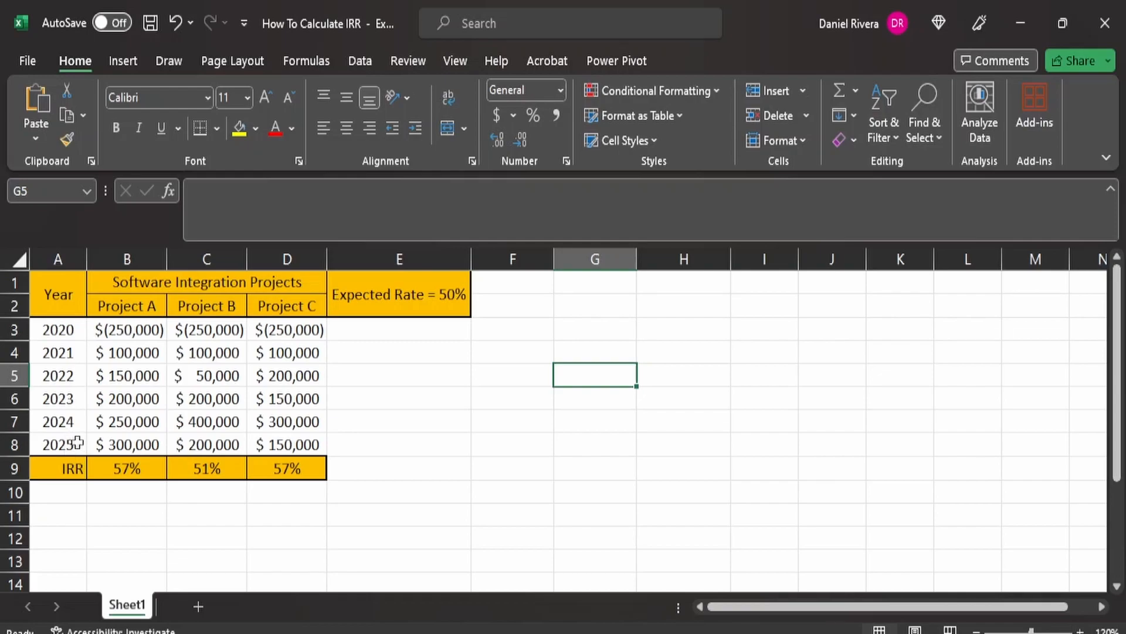
mouse_move(123, 399)
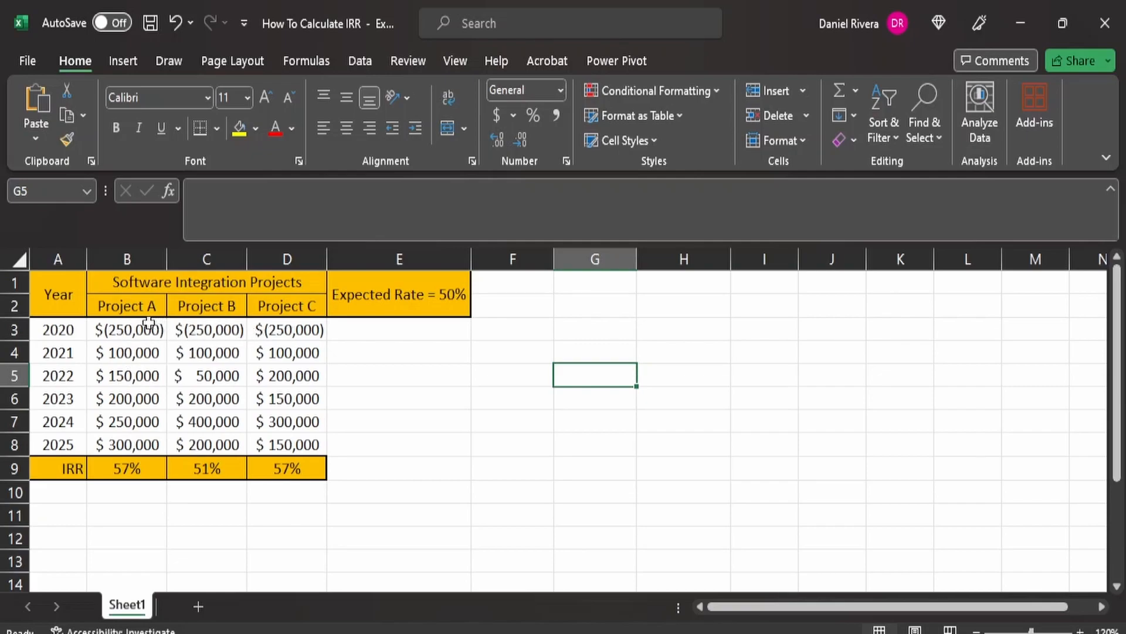
mouse_move(154, 383)
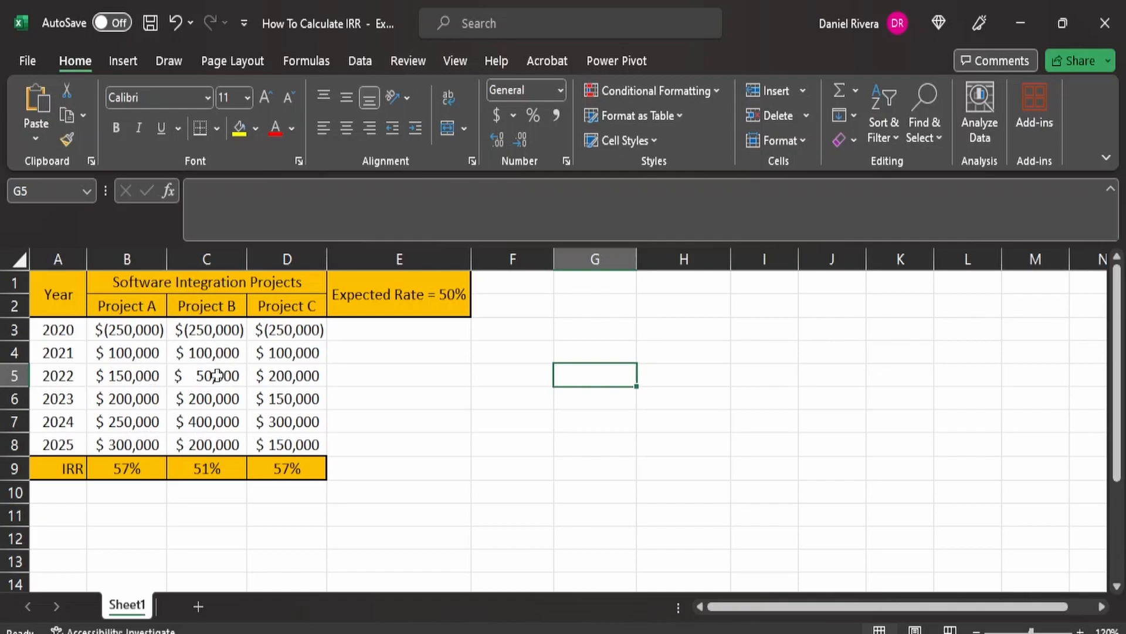
mouse_move(188, 468)
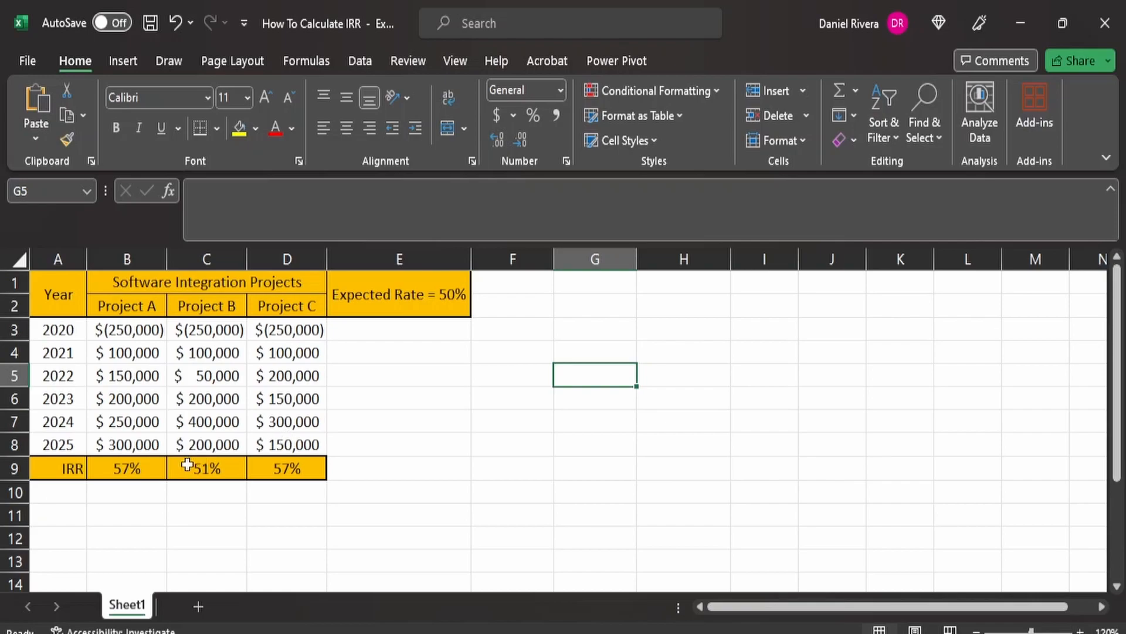
left_click(126, 468)
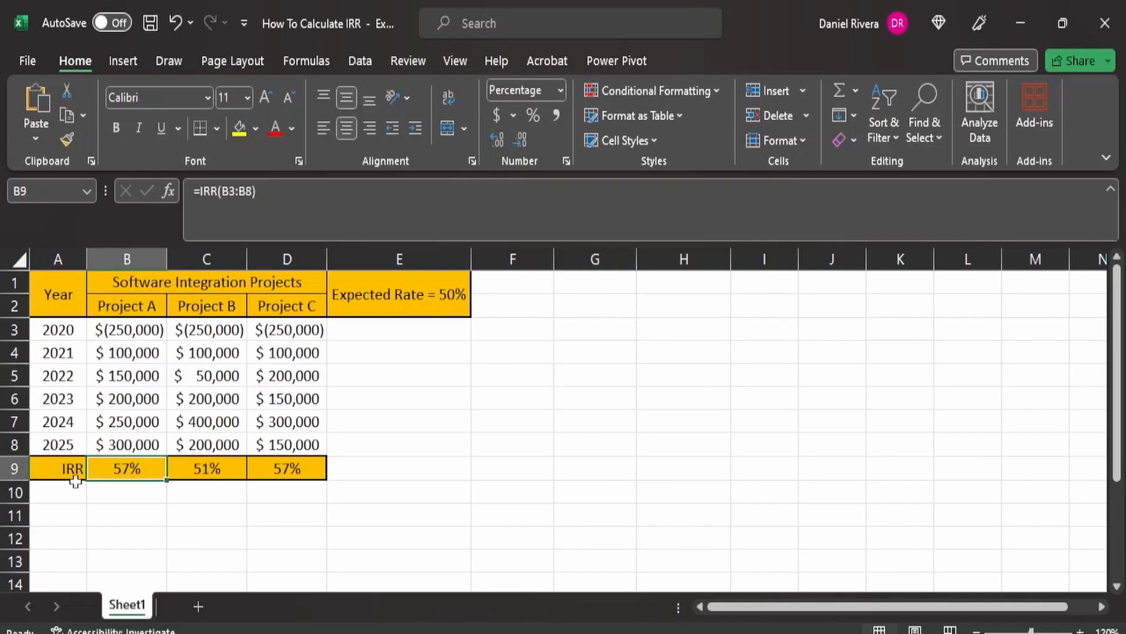
mouse_move(121, 473)
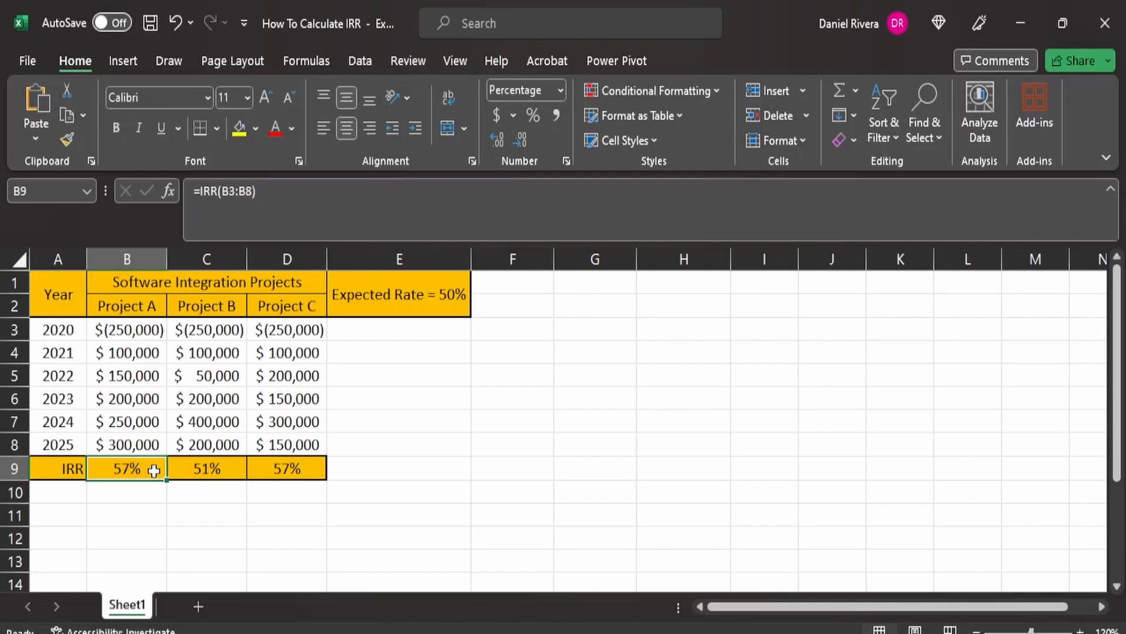
mouse_move(240, 312)
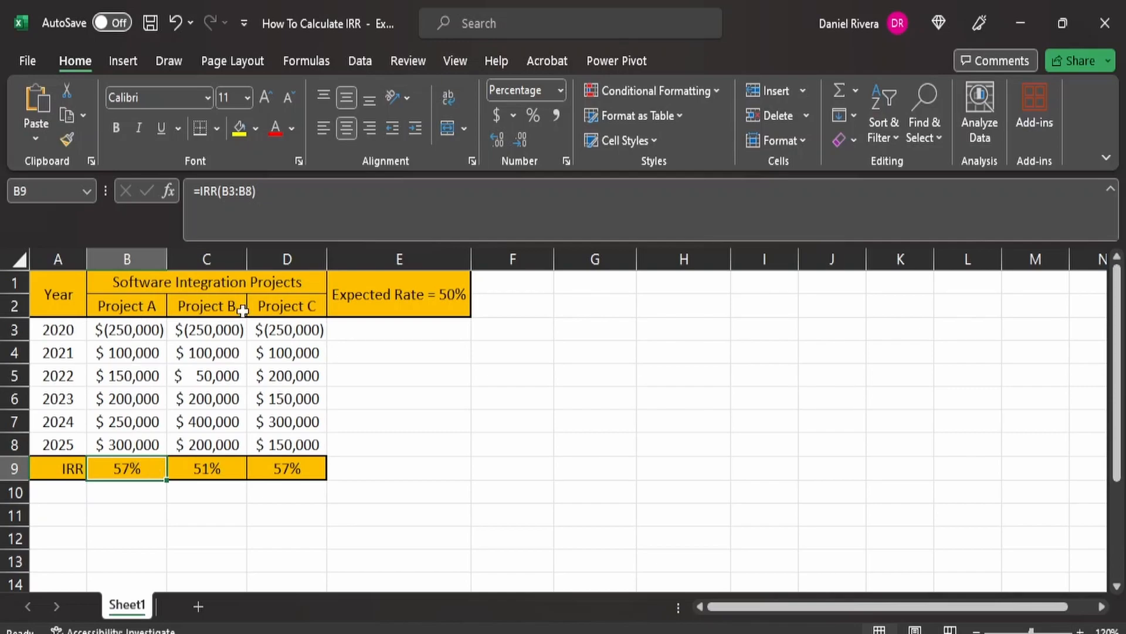
mouse_move(222, 473)
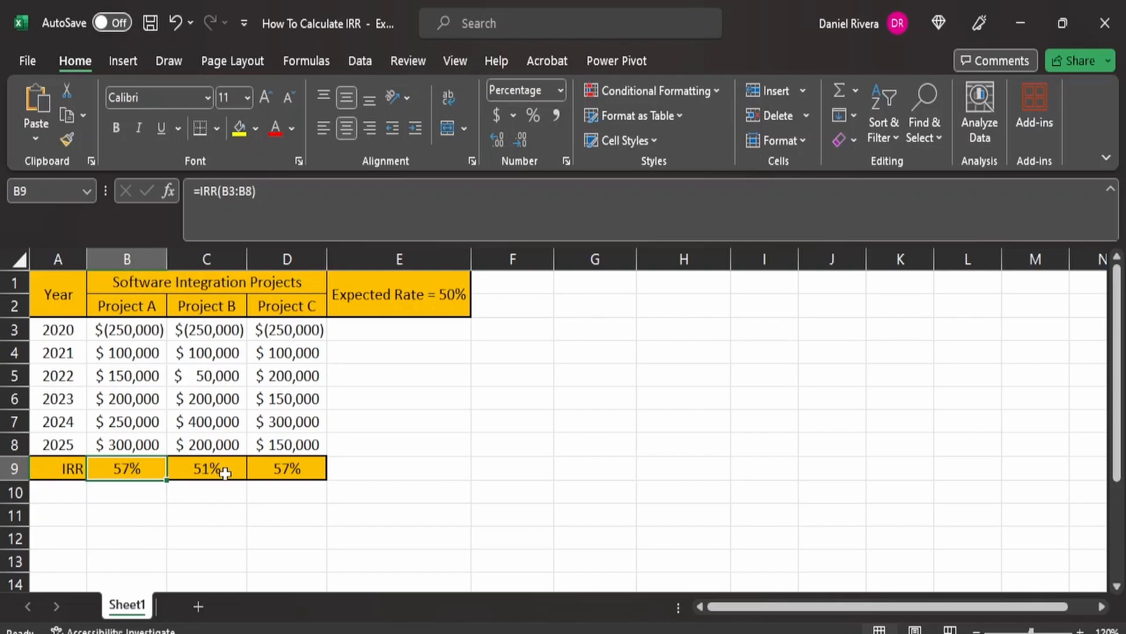
mouse_move(303, 476)
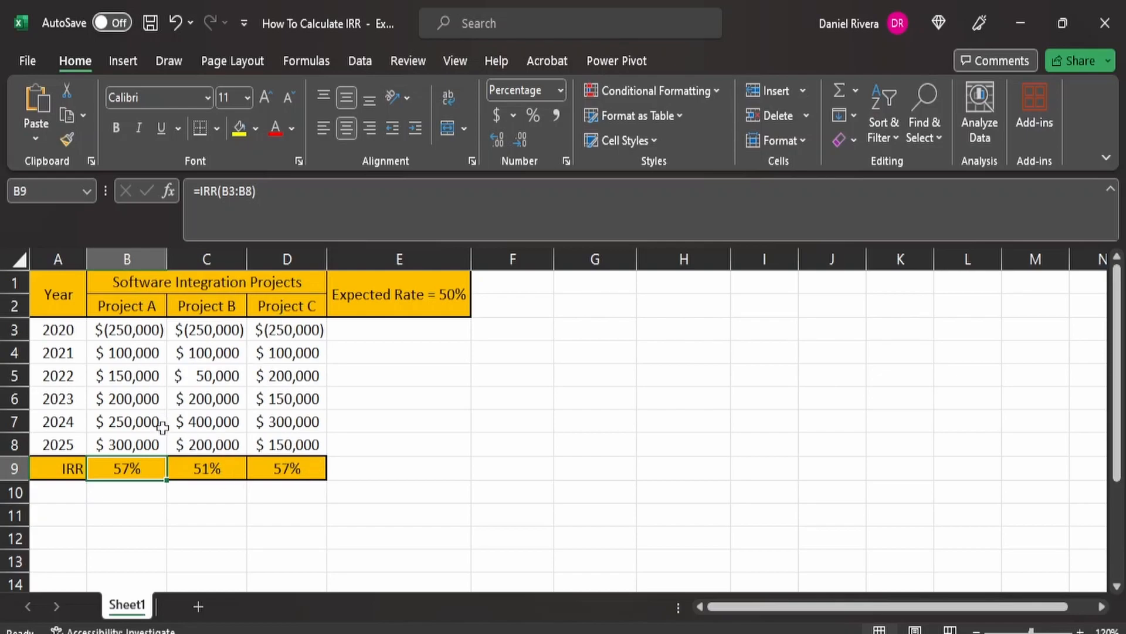
left_click(206, 468)
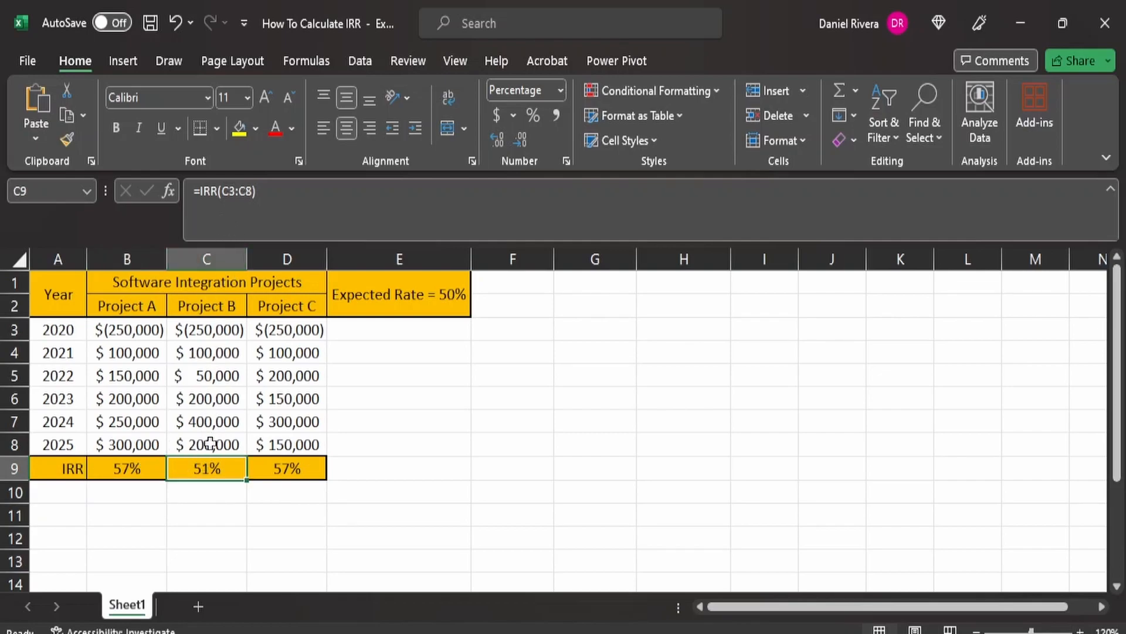
left_click(287, 468)
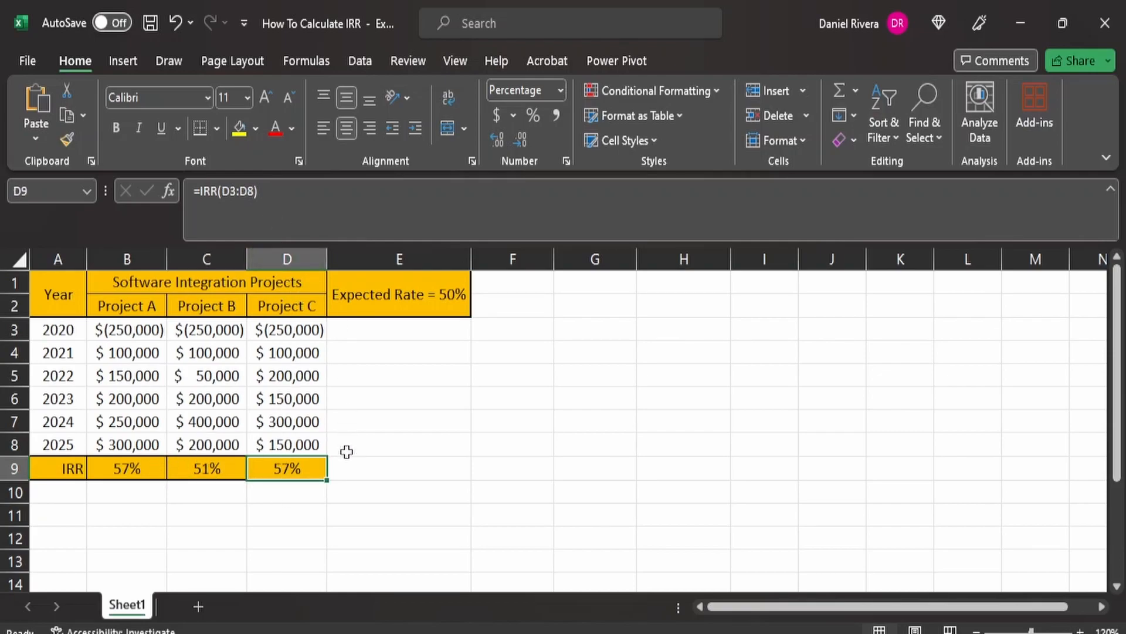
mouse_move(292, 526)
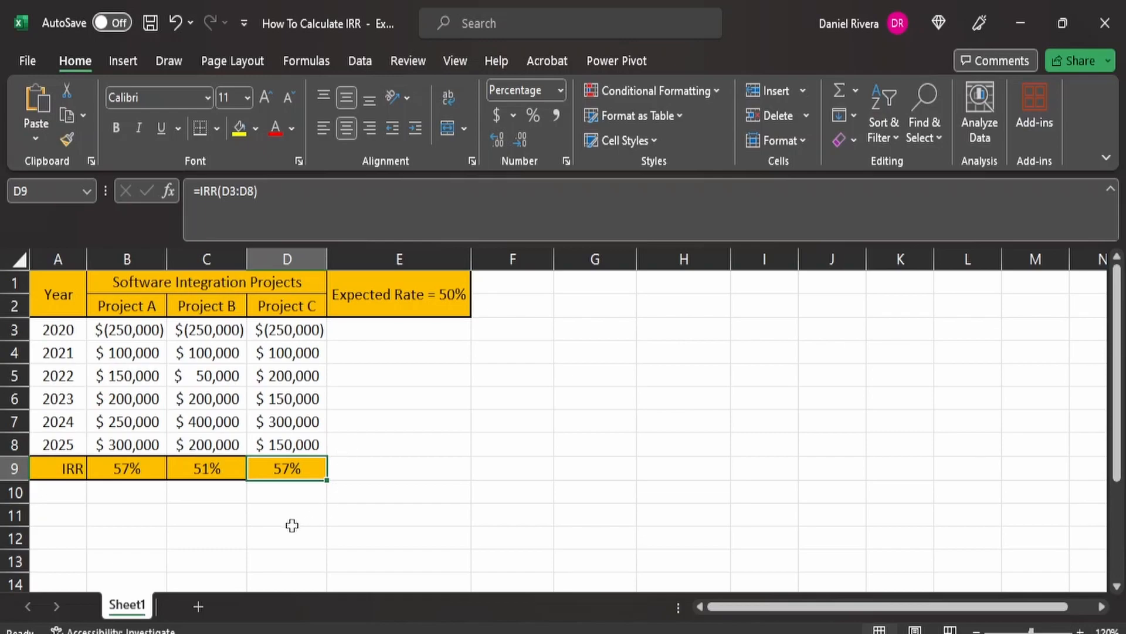
left_click(287, 516)
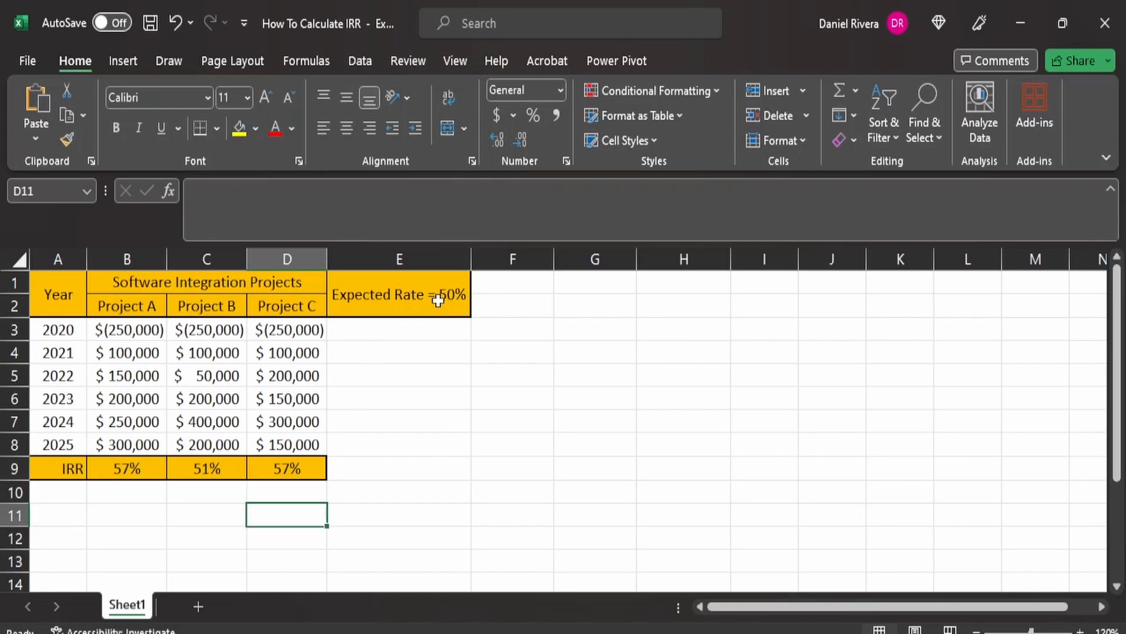
mouse_move(347, 506)
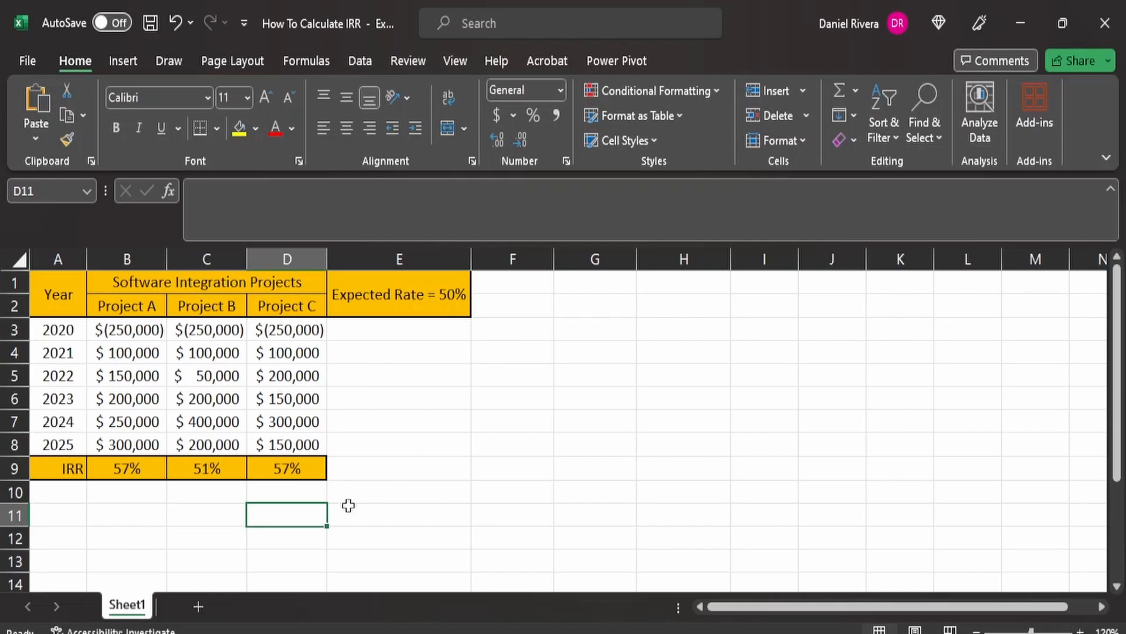
left_click(287, 468)
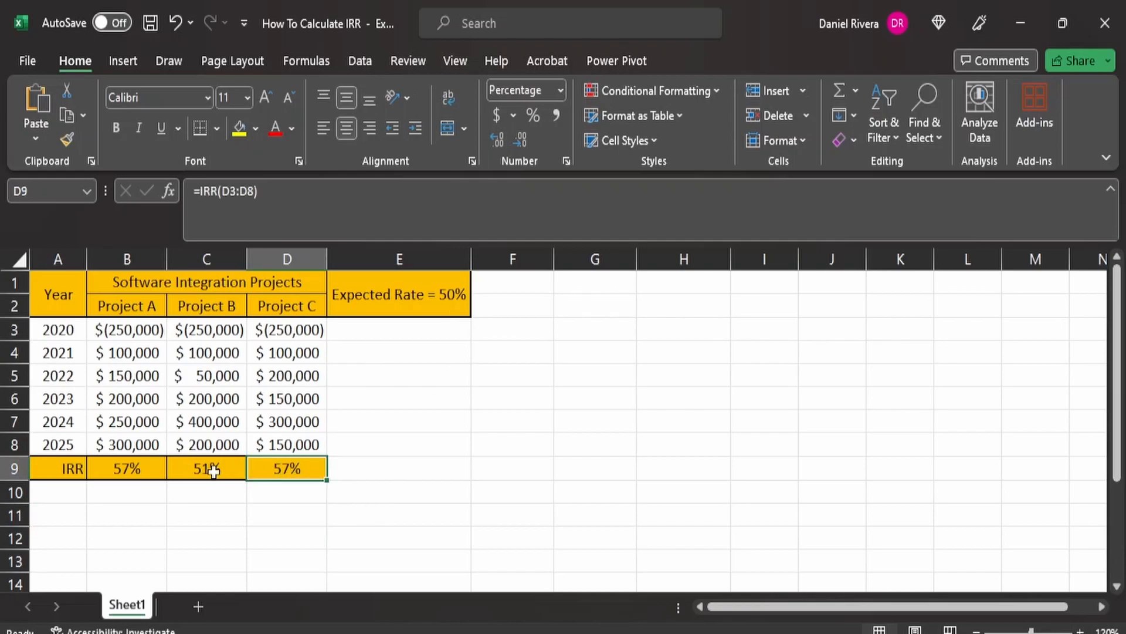
left_click(127, 515)
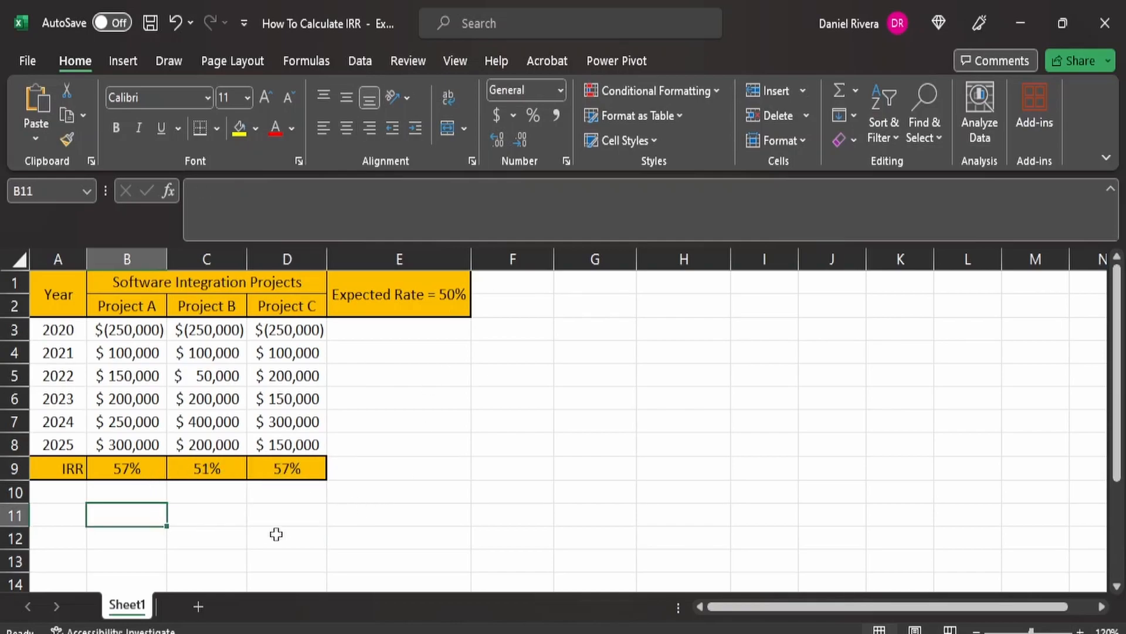
mouse_move(263, 373)
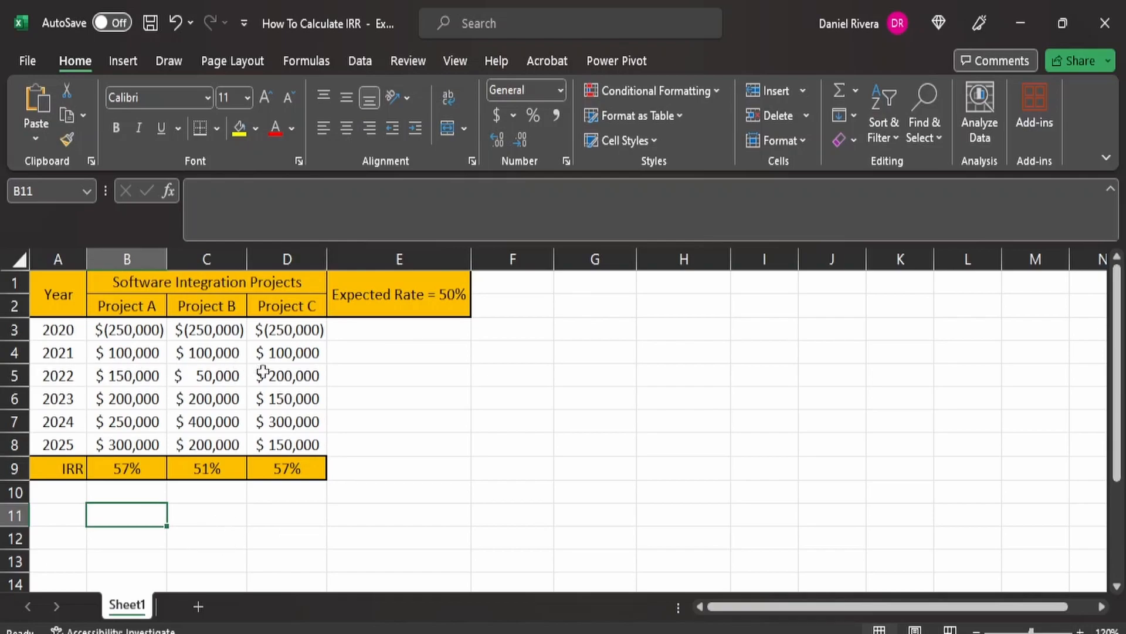
mouse_move(276, 372)
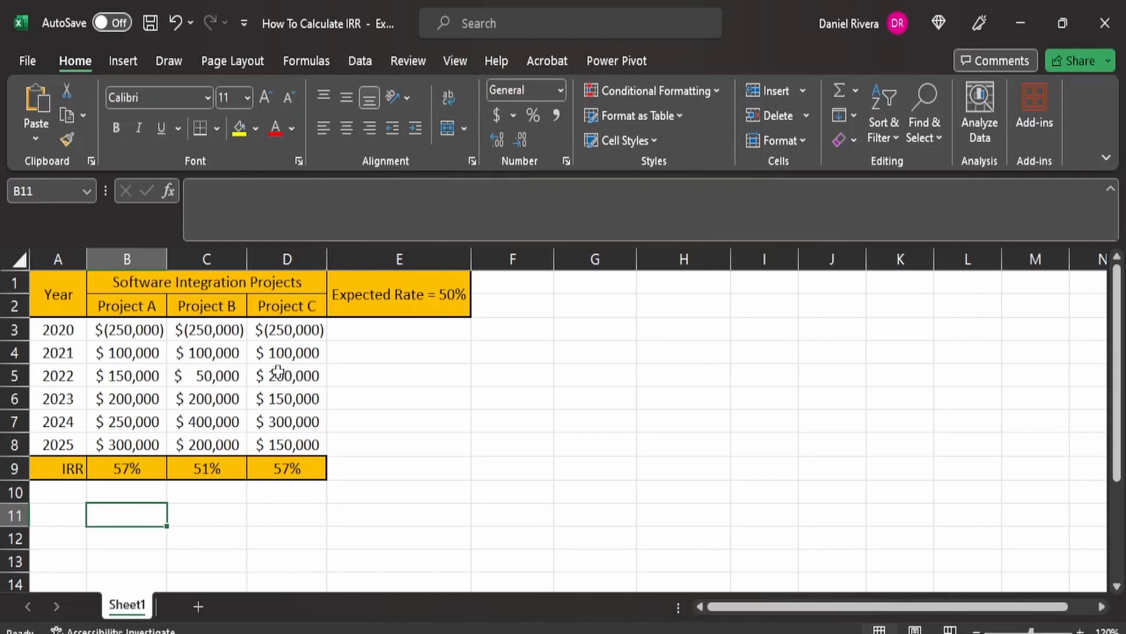
mouse_move(242, 444)
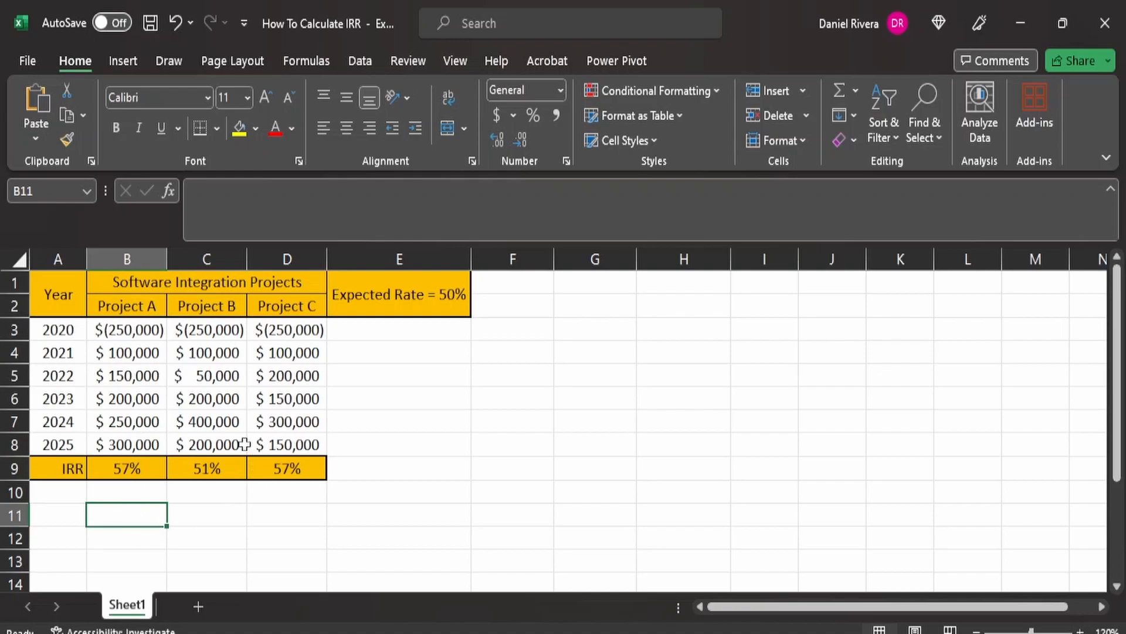
mouse_move(110, 443)
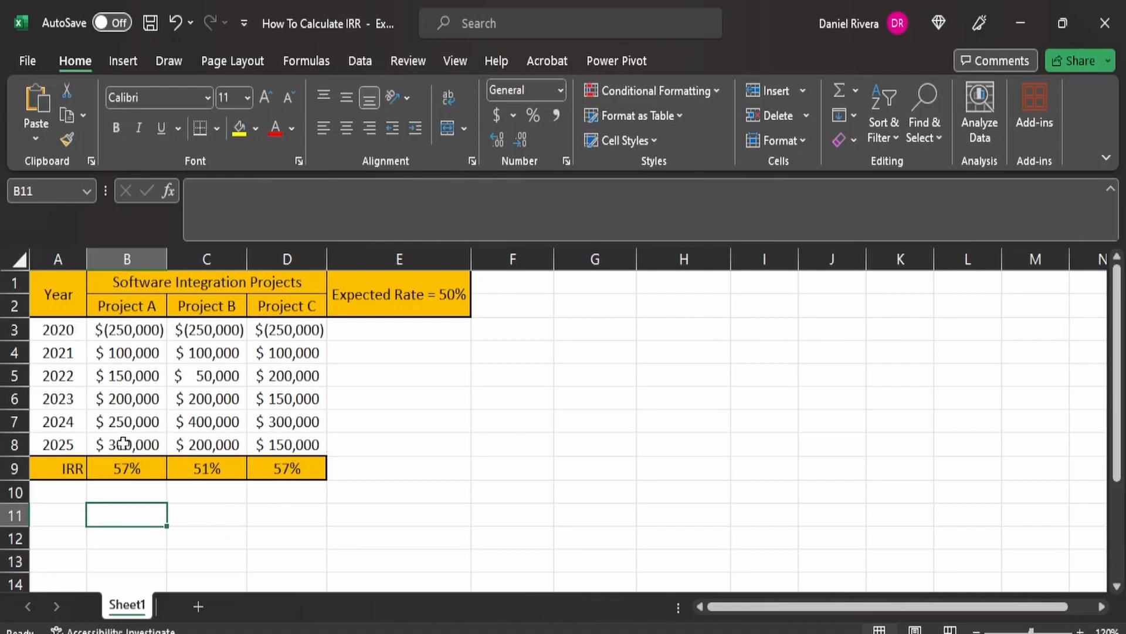
mouse_move(222, 551)
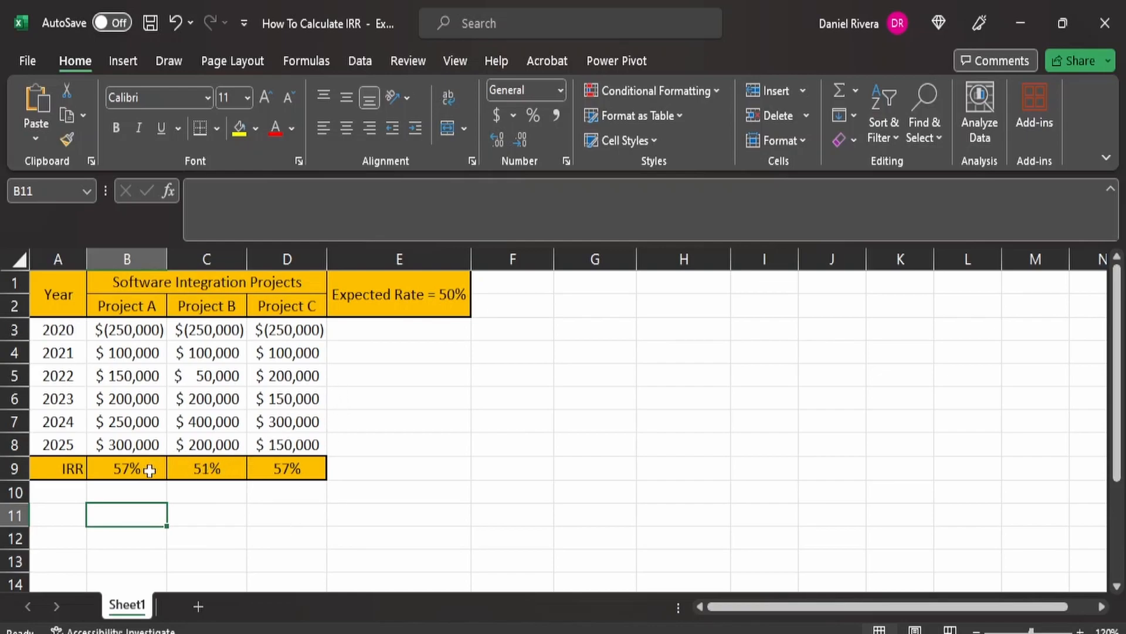
mouse_move(394, 492)
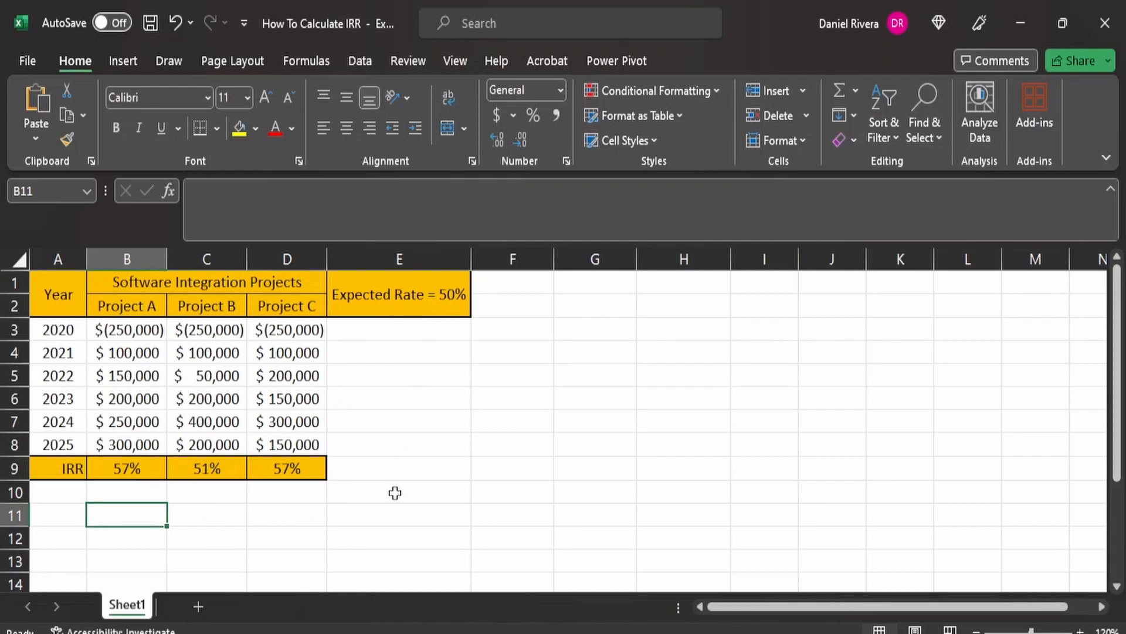
mouse_move(309, 500)
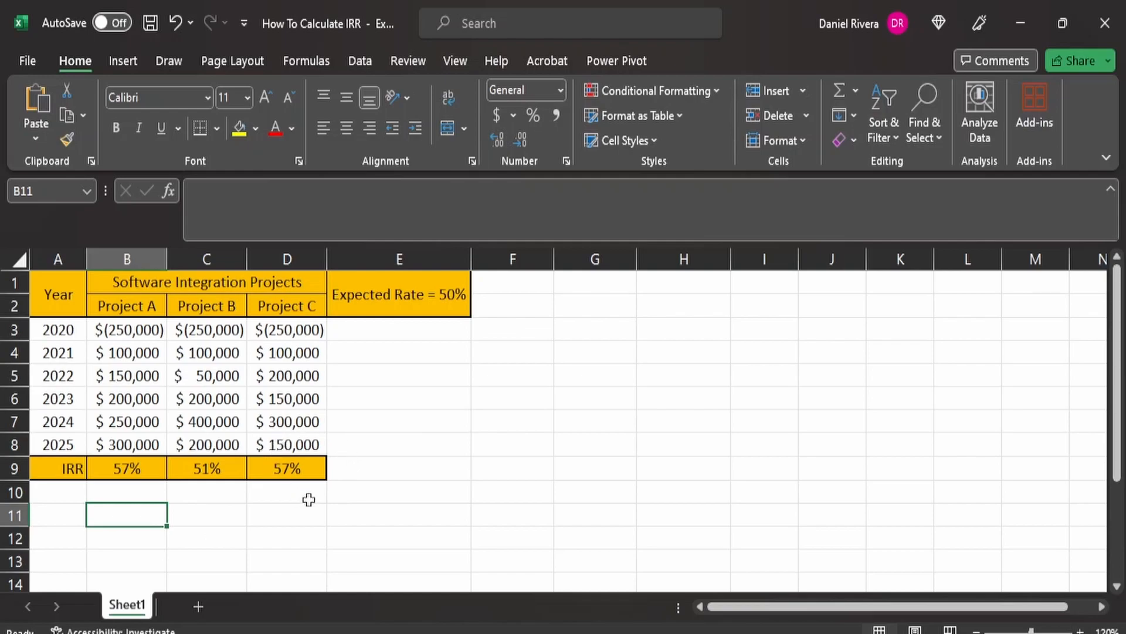
mouse_move(230, 515)
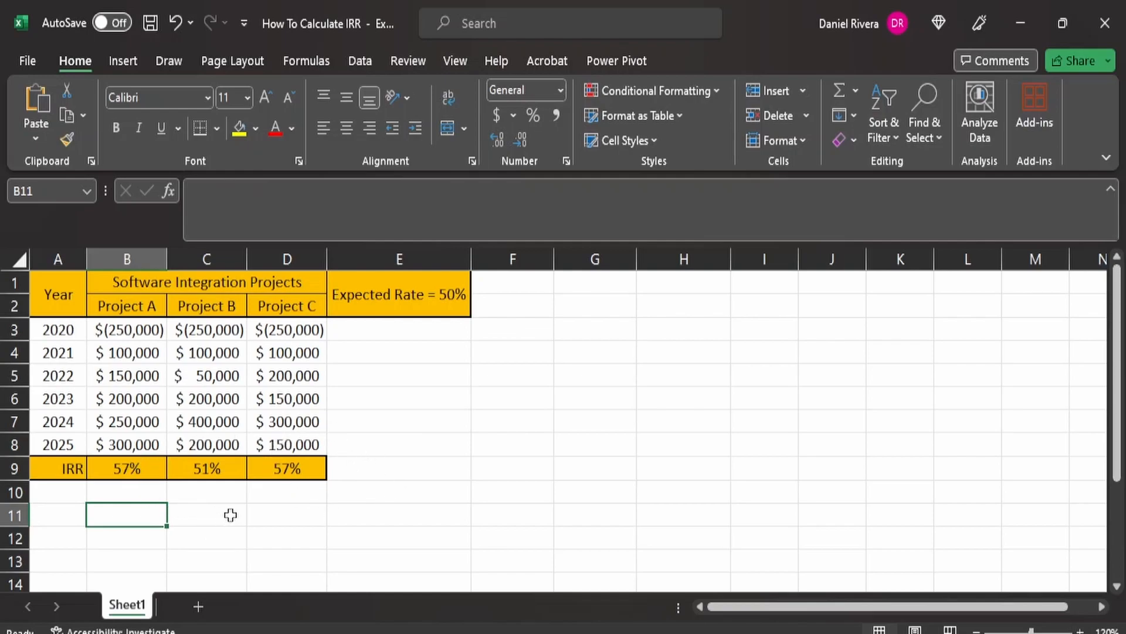
mouse_move(271, 508)
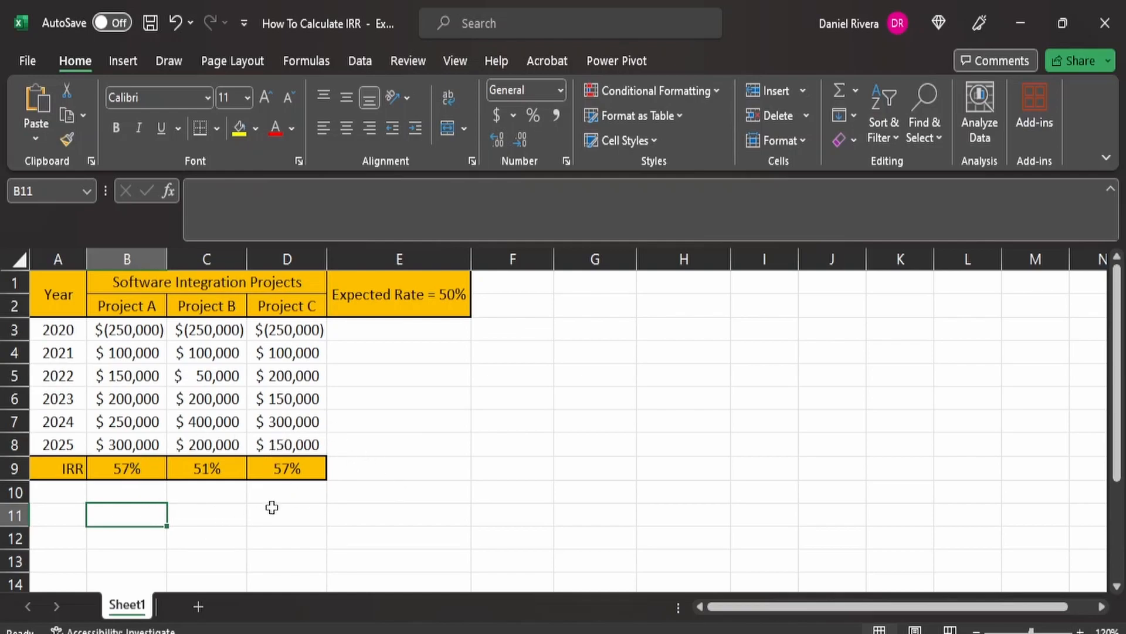
mouse_move(275, 539)
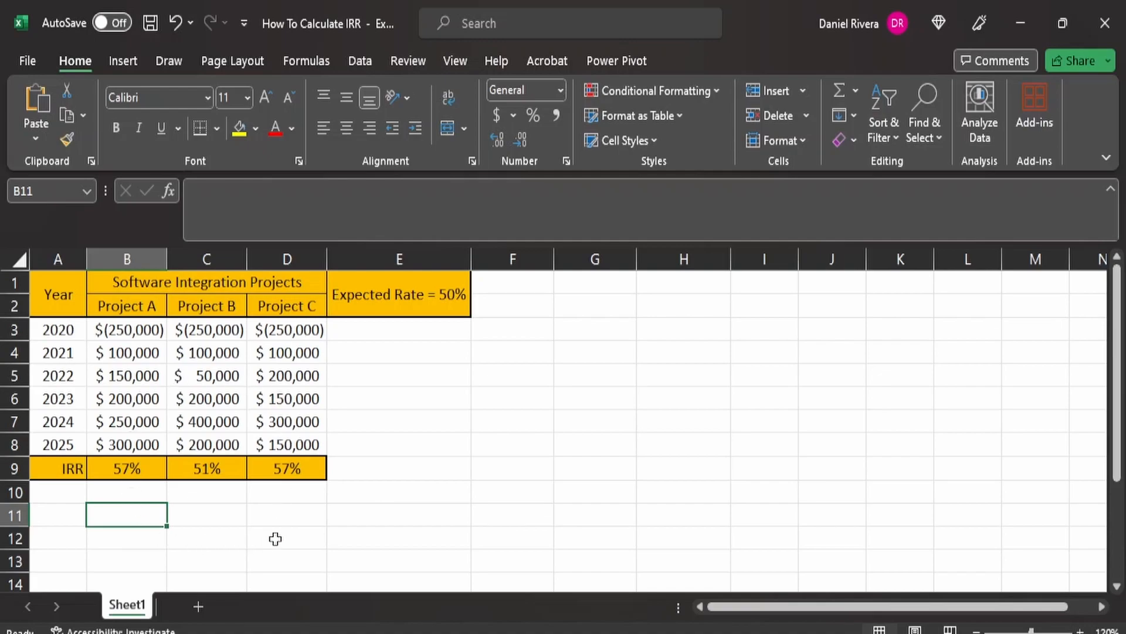
mouse_move(297, 431)
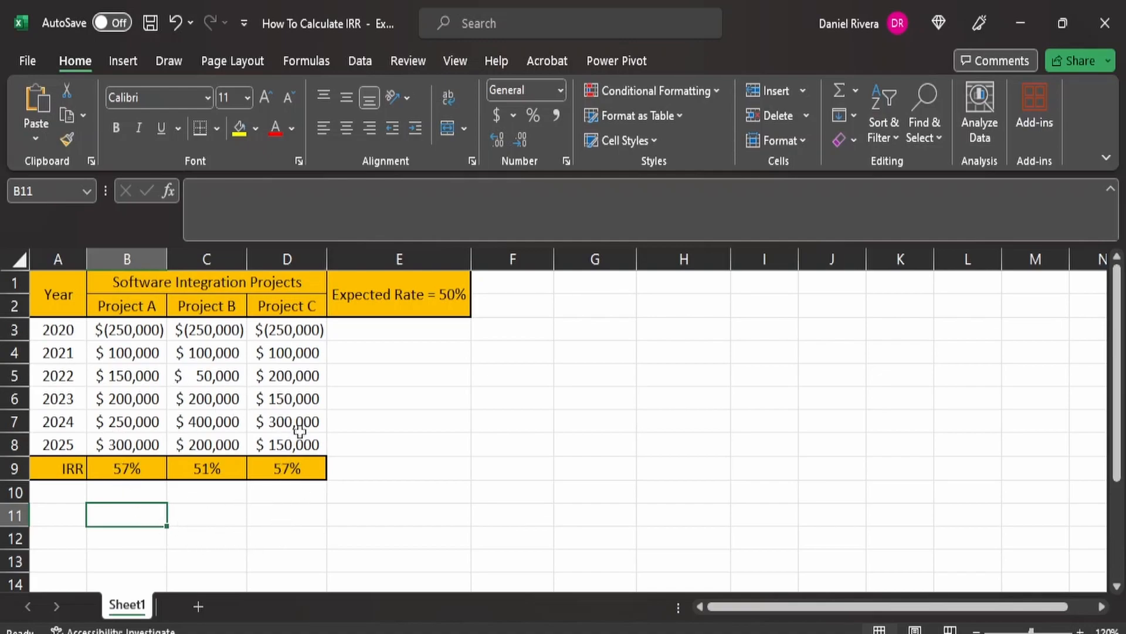
mouse_move(118, 496)
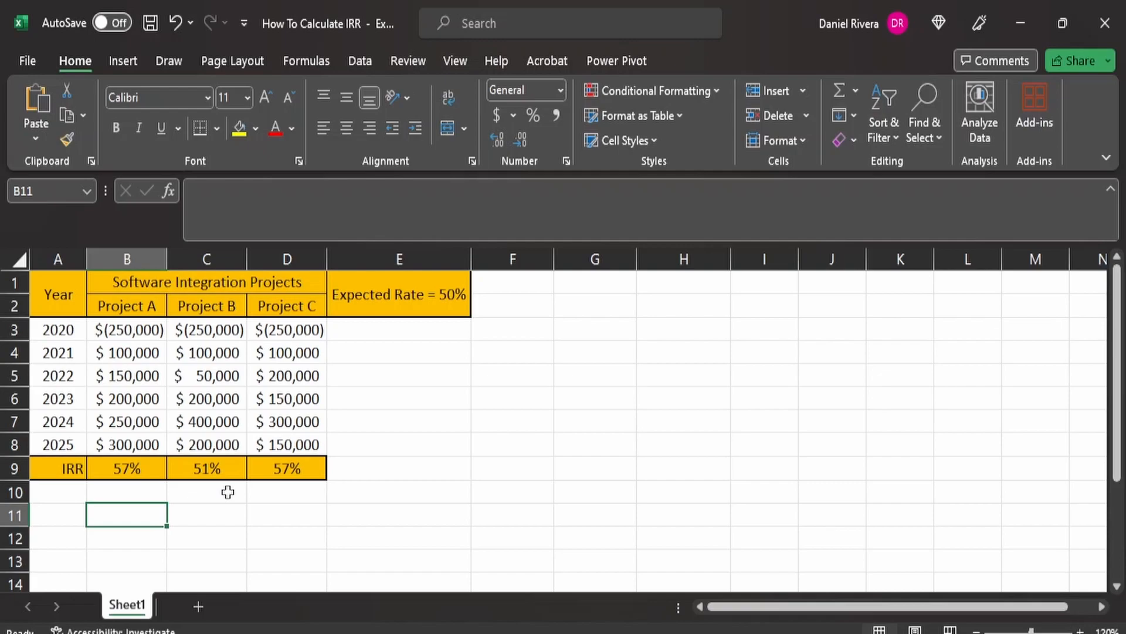
mouse_move(188, 390)
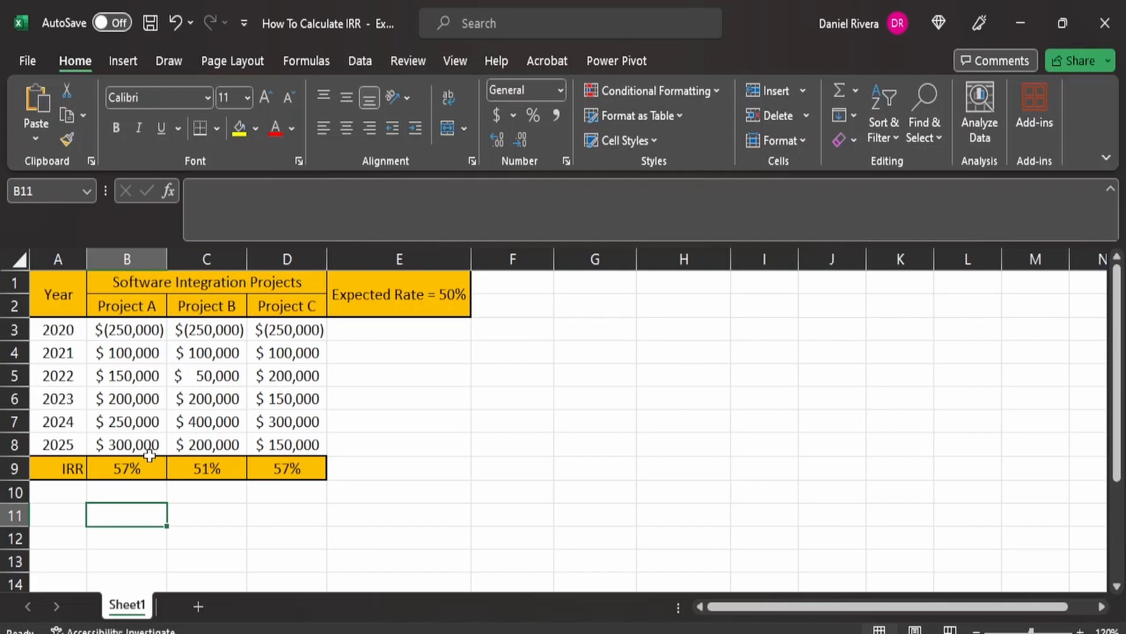
mouse_move(155, 468)
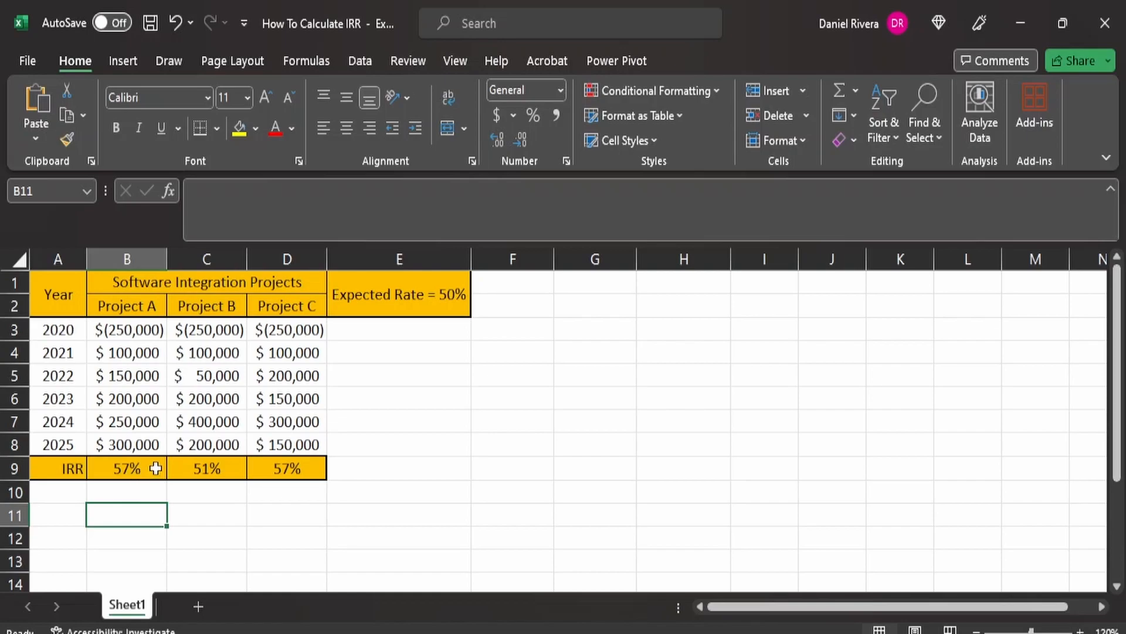
mouse_move(140, 322)
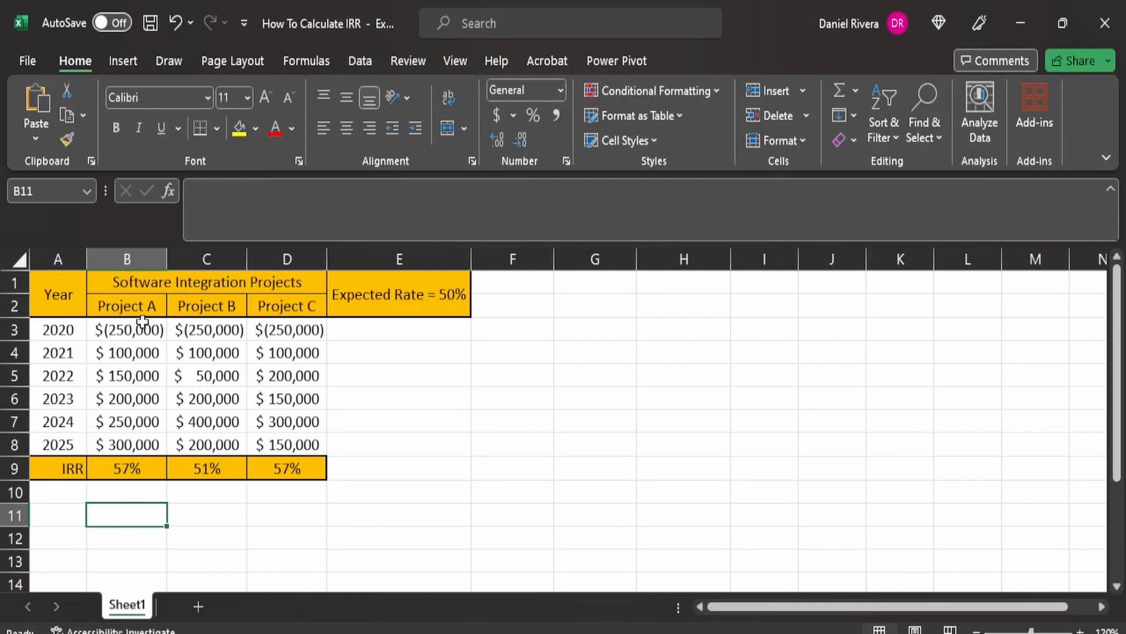
mouse_move(142, 468)
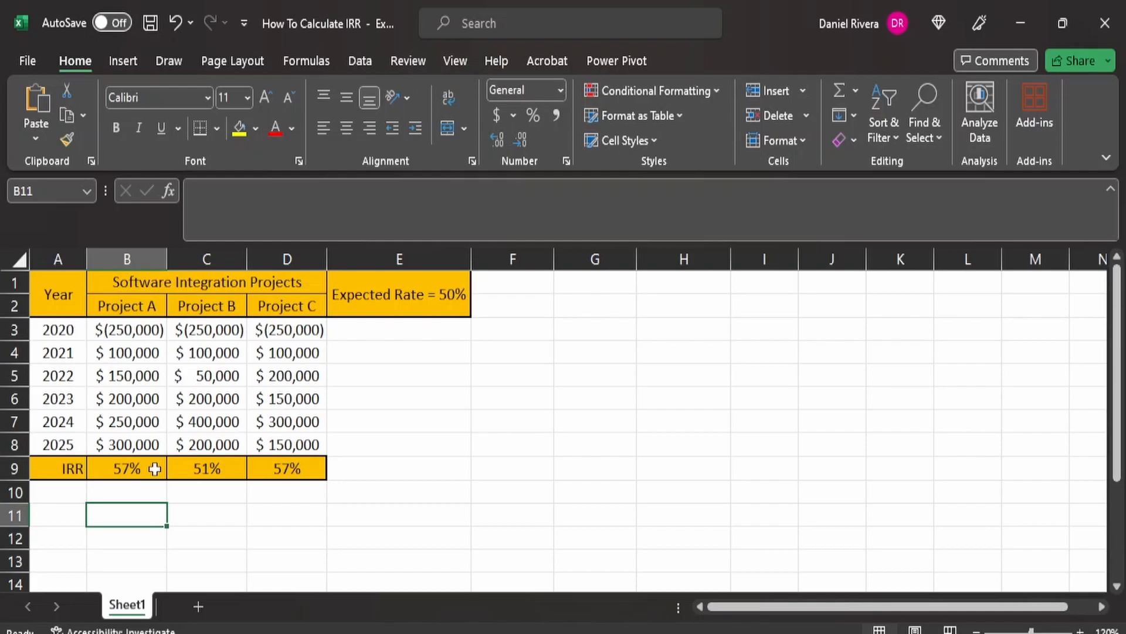
mouse_move(140, 470)
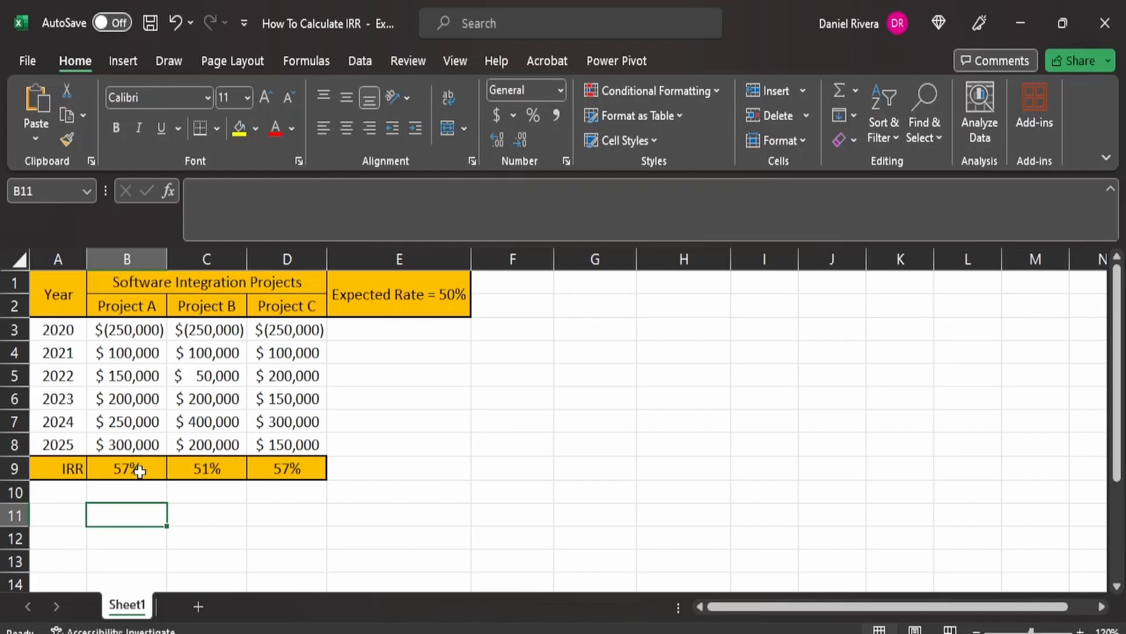
mouse_move(154, 331)
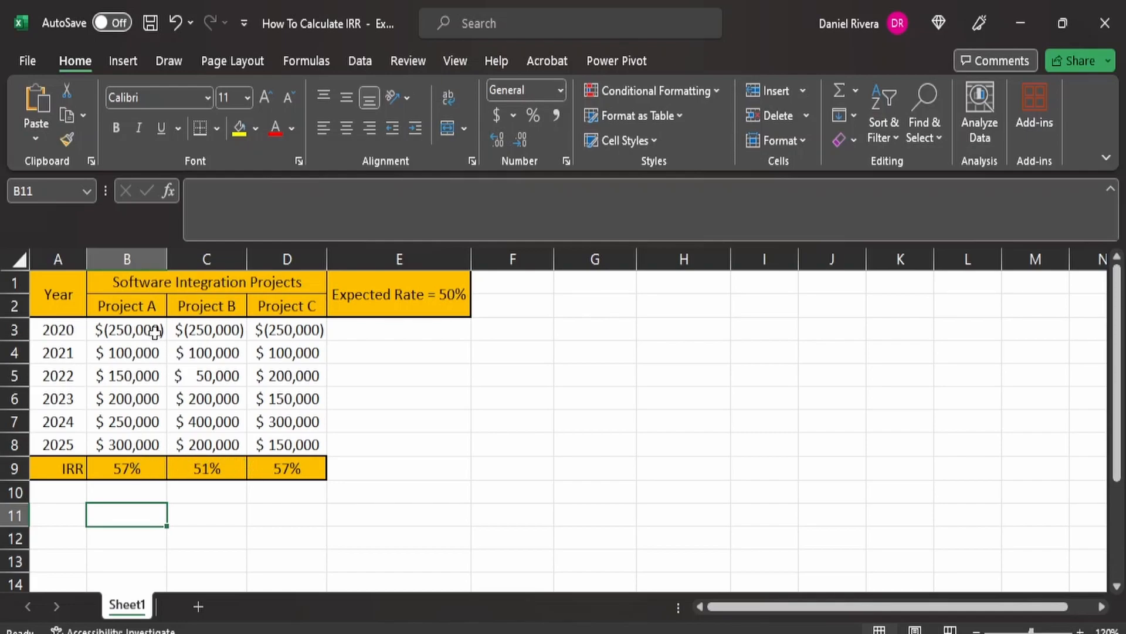
mouse_move(139, 358)
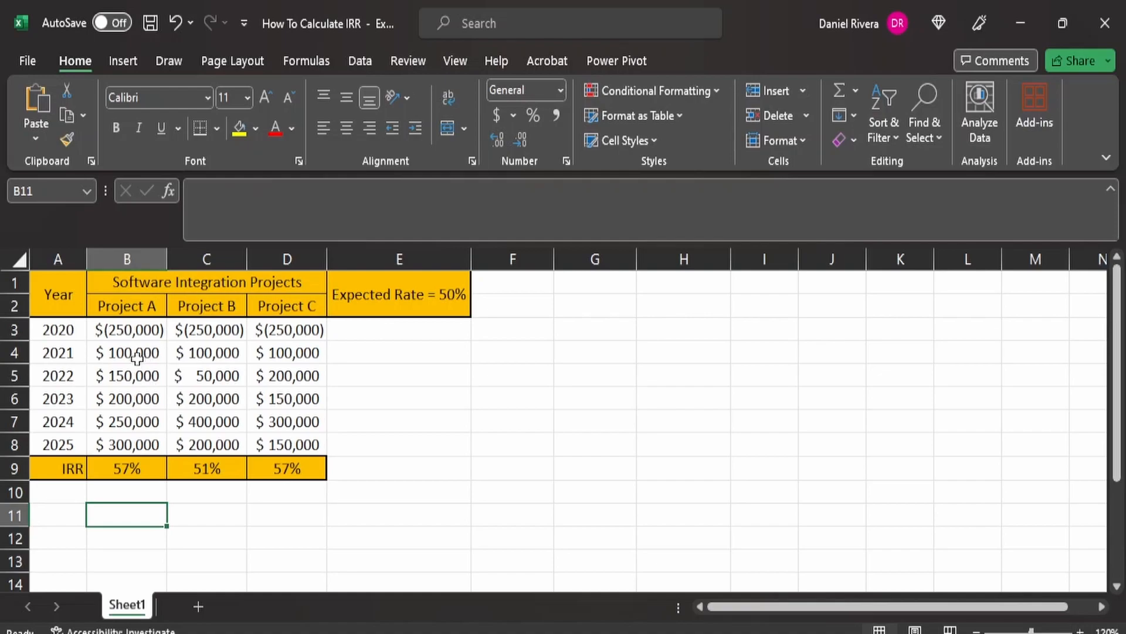
mouse_move(126, 444)
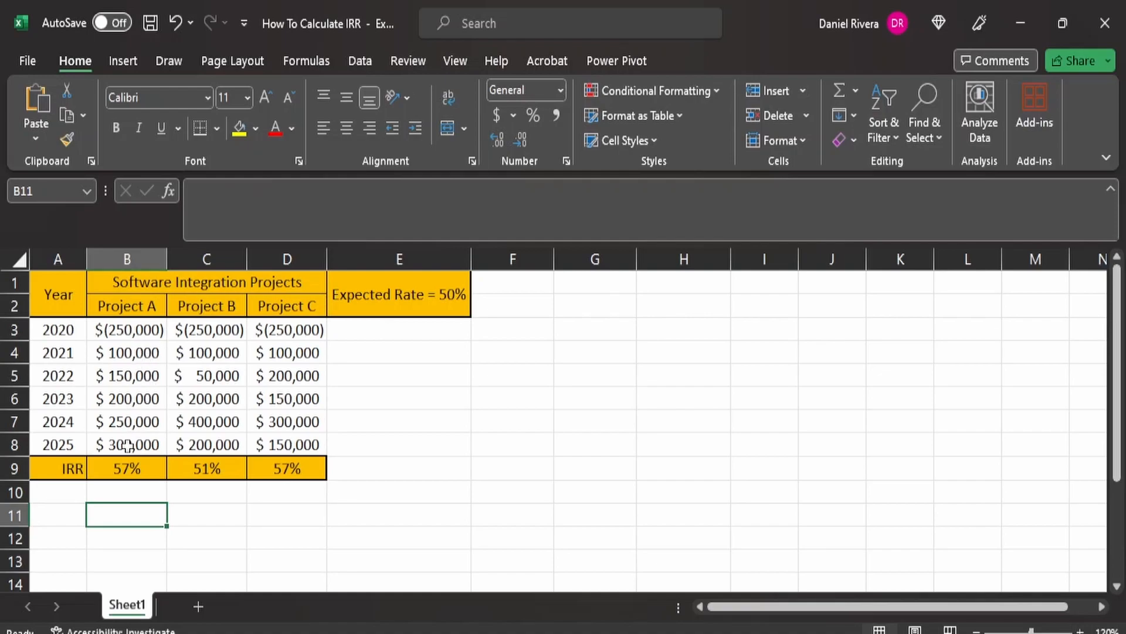
mouse_move(239, 369)
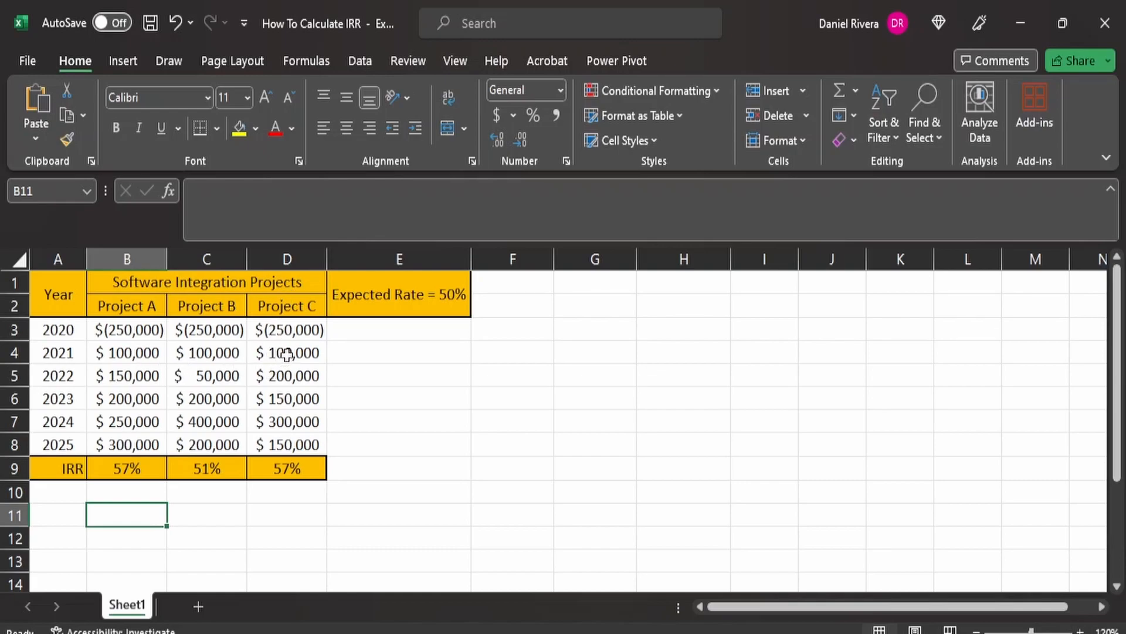
mouse_move(82, 380)
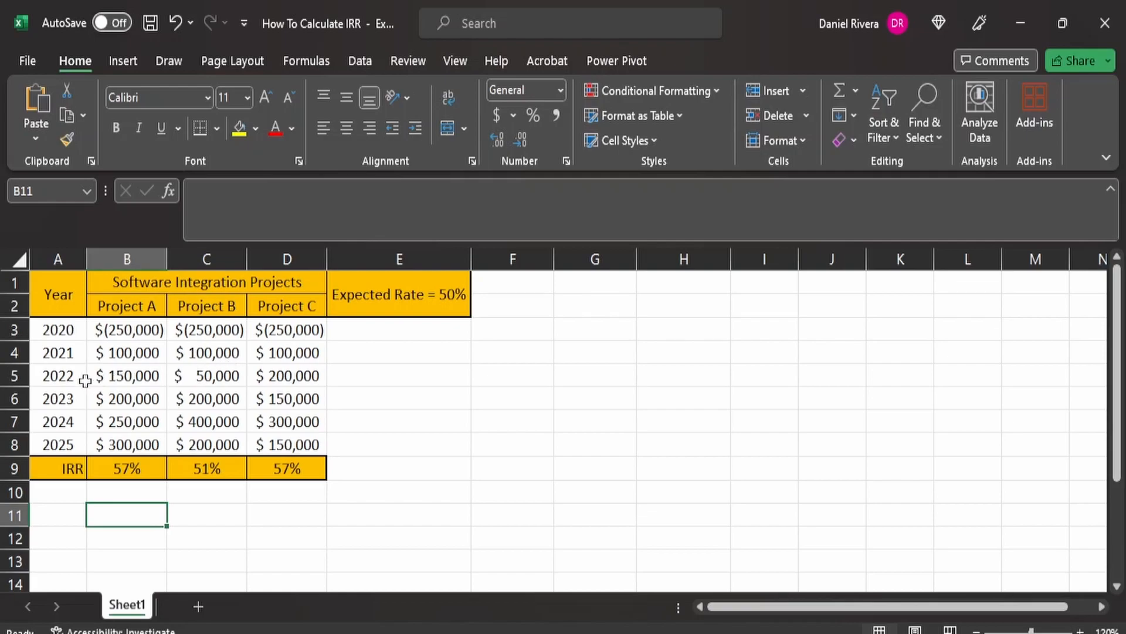
mouse_move(254, 376)
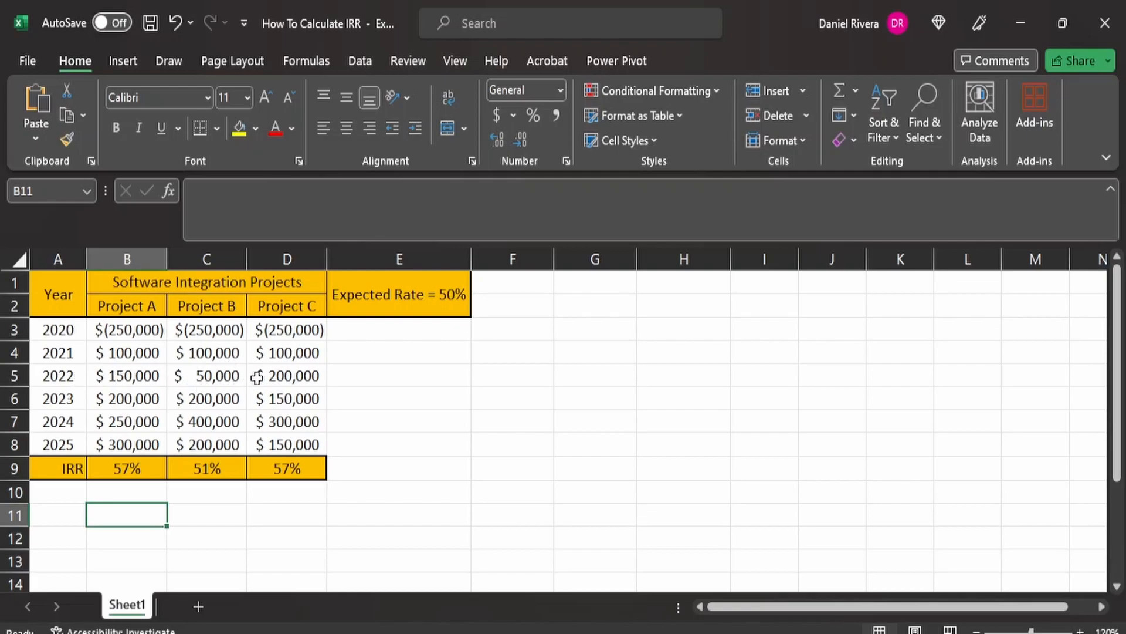
mouse_move(159, 376)
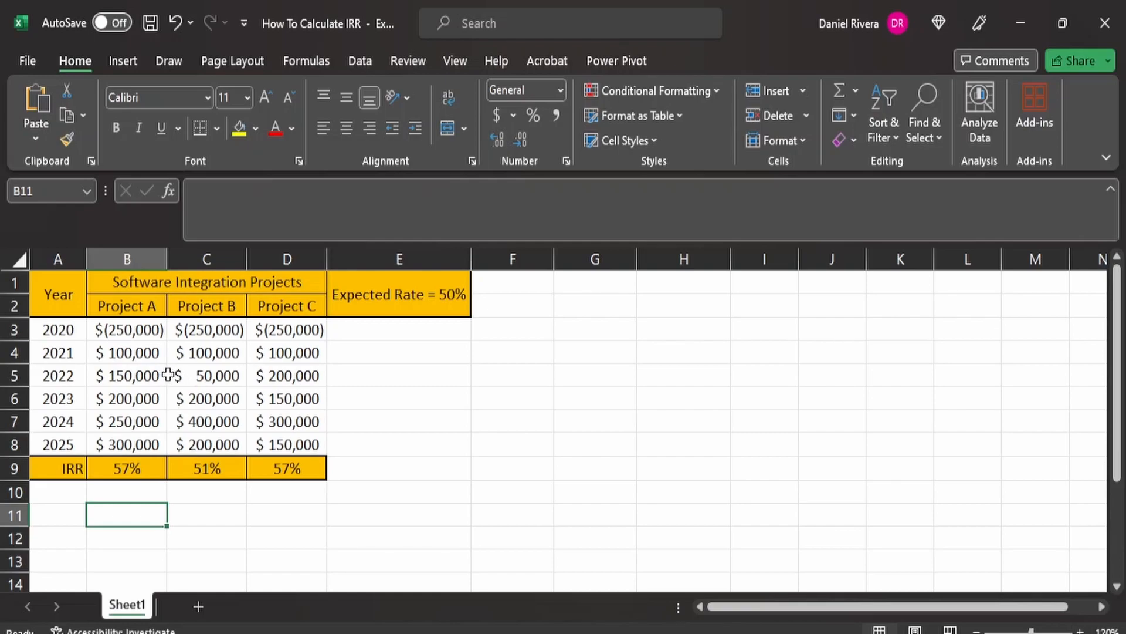
mouse_move(76, 422)
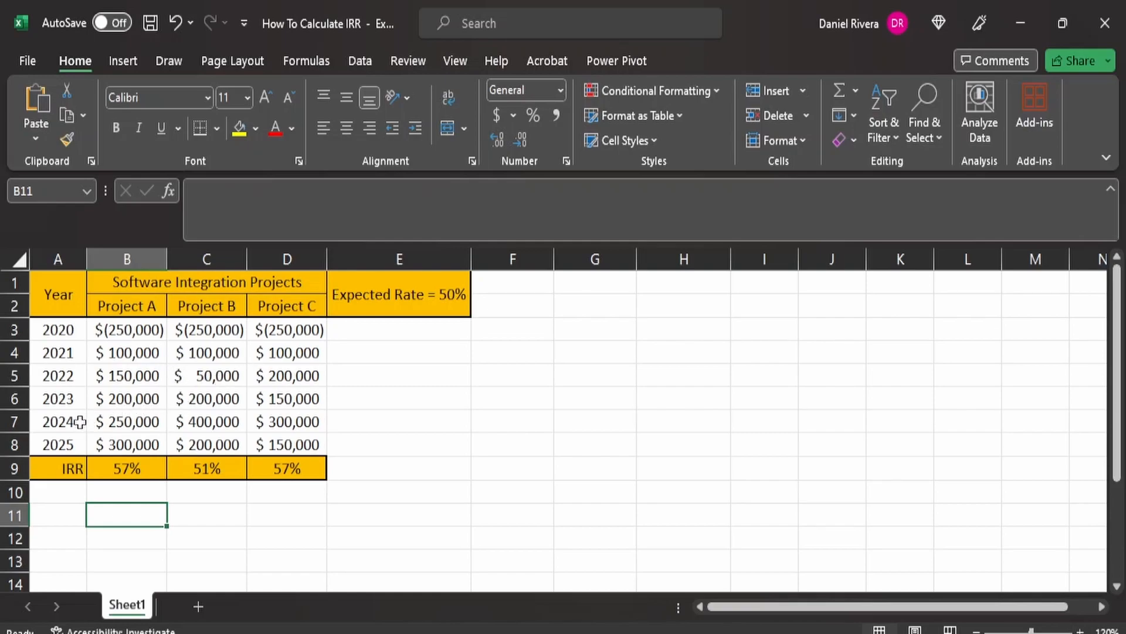
mouse_move(152, 419)
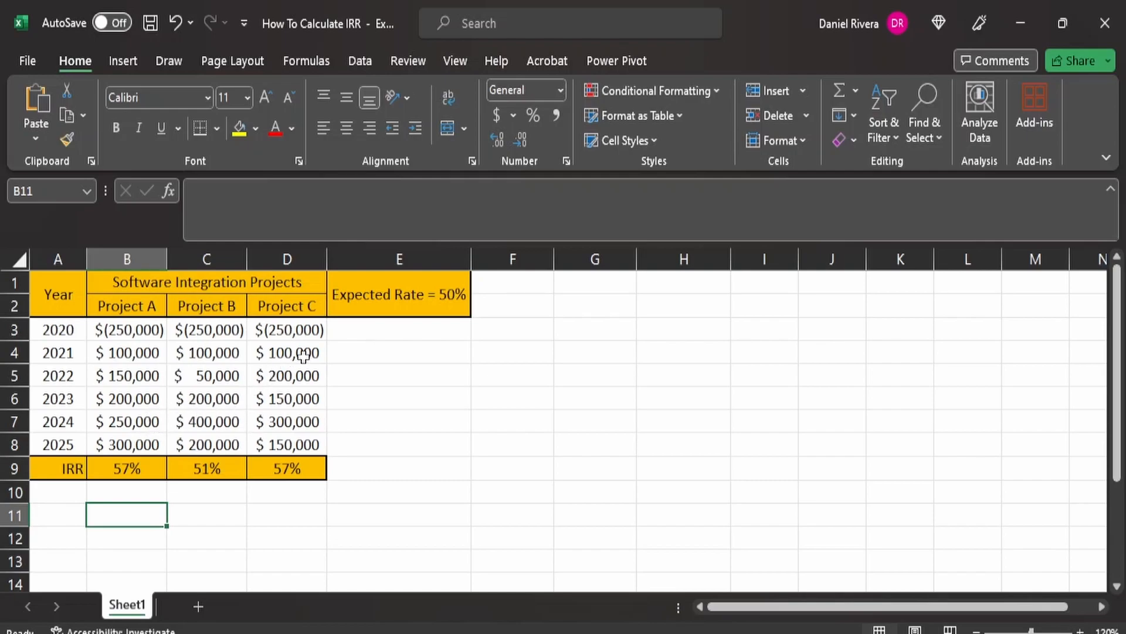
mouse_move(303, 344)
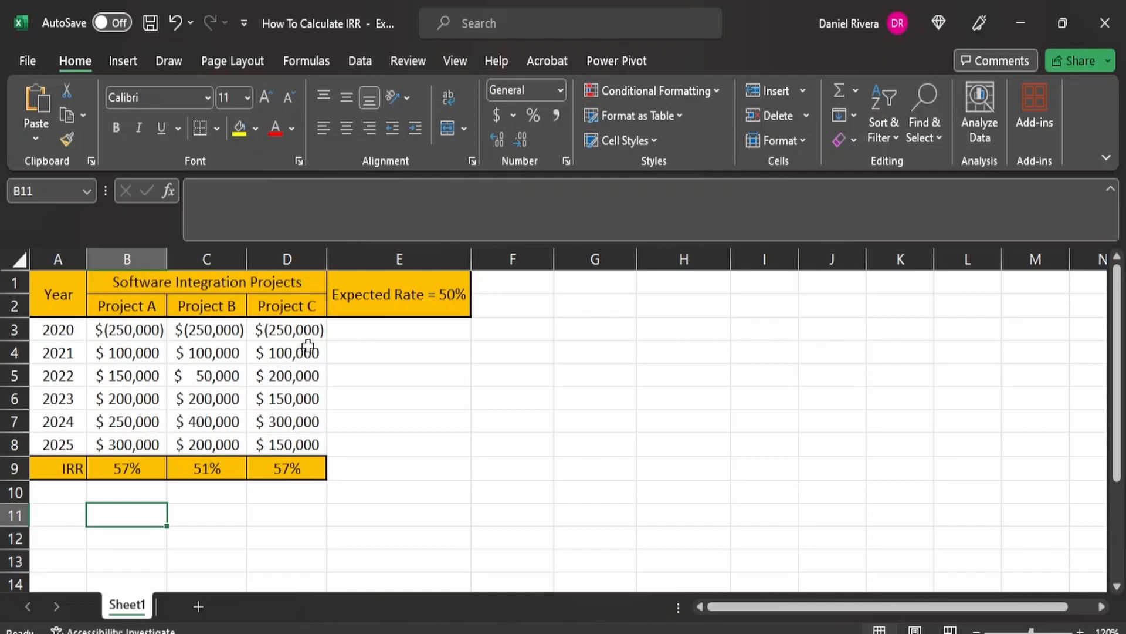
mouse_move(302, 380)
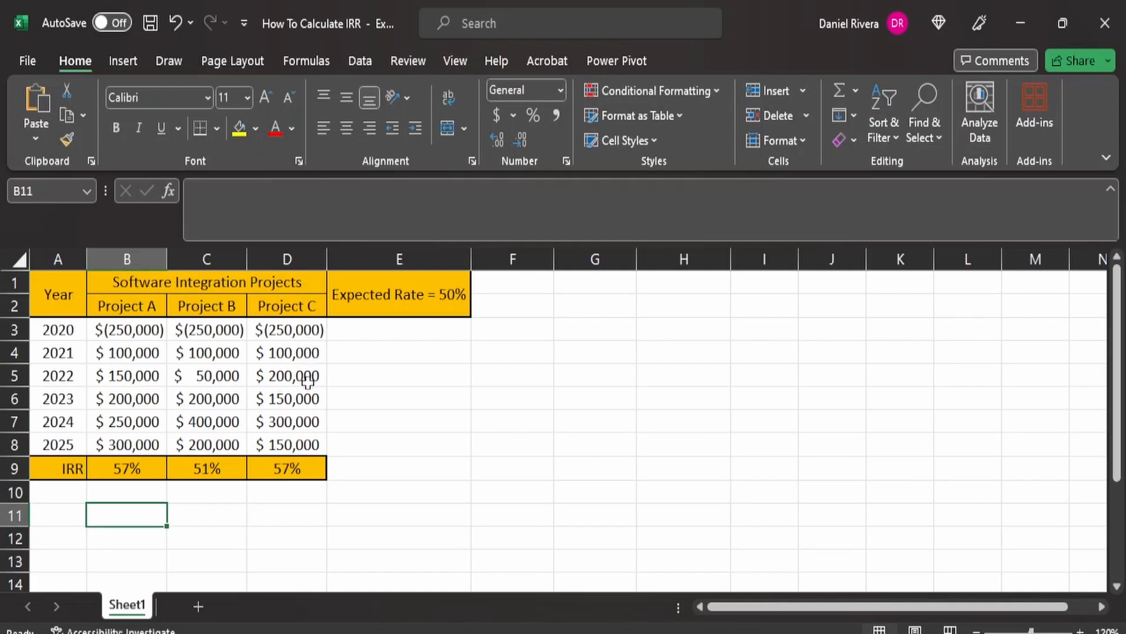
mouse_move(302, 435)
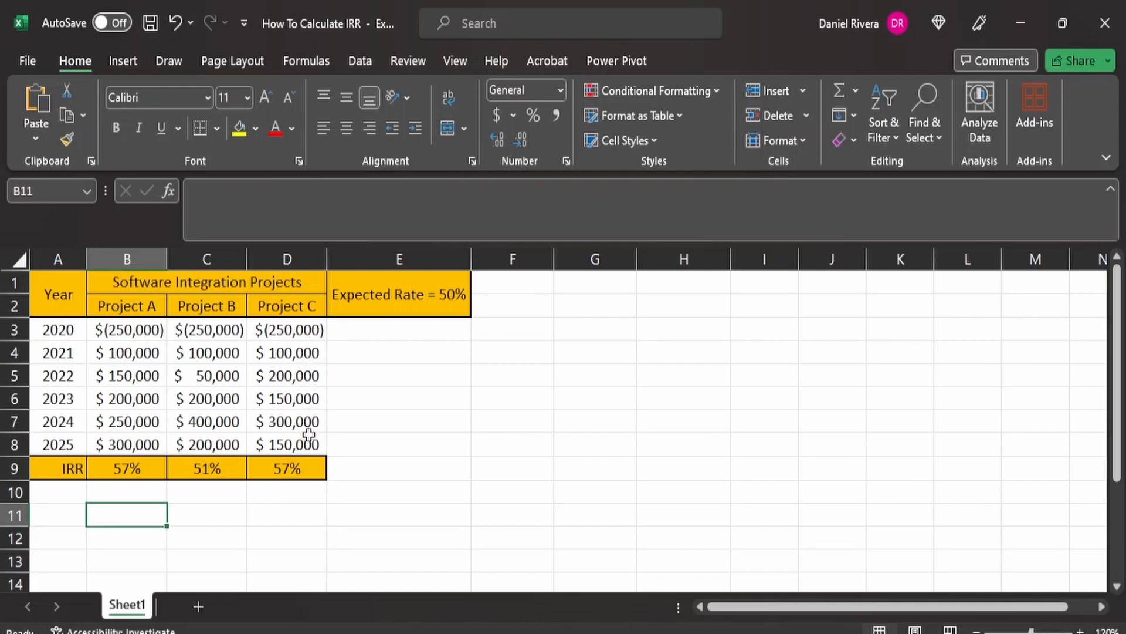
mouse_move(292, 434)
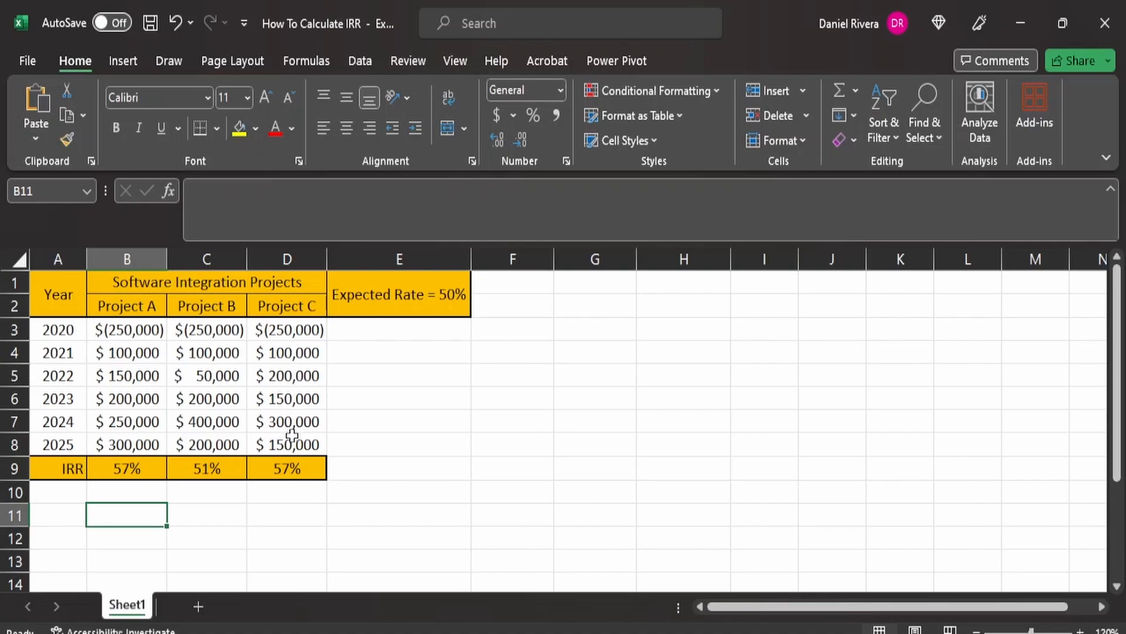
mouse_move(295, 337)
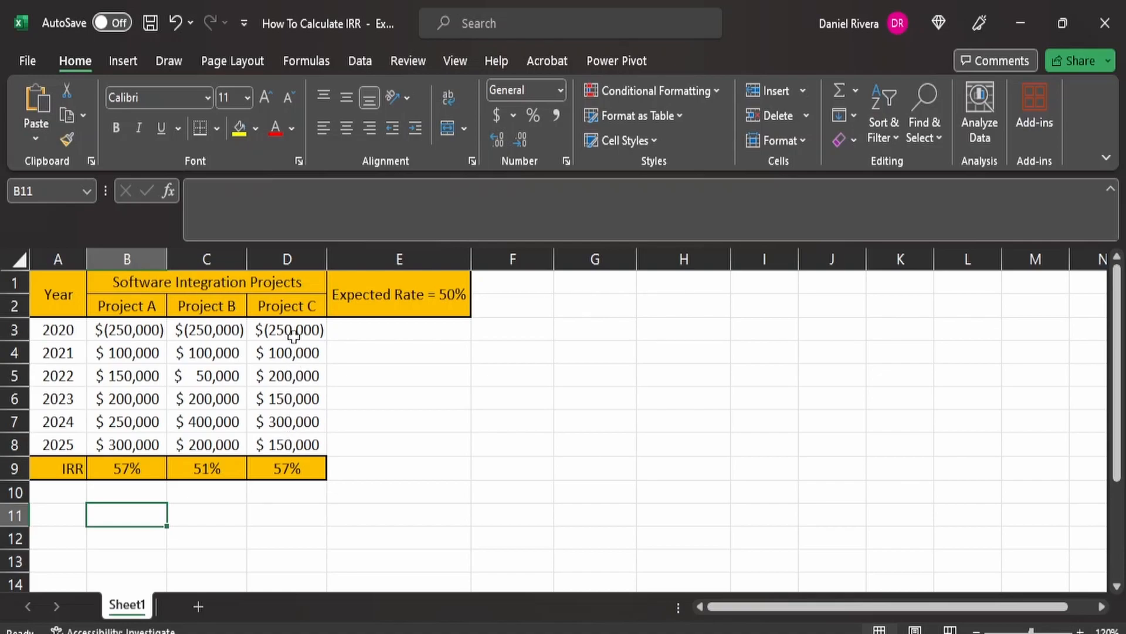
mouse_move(290, 463)
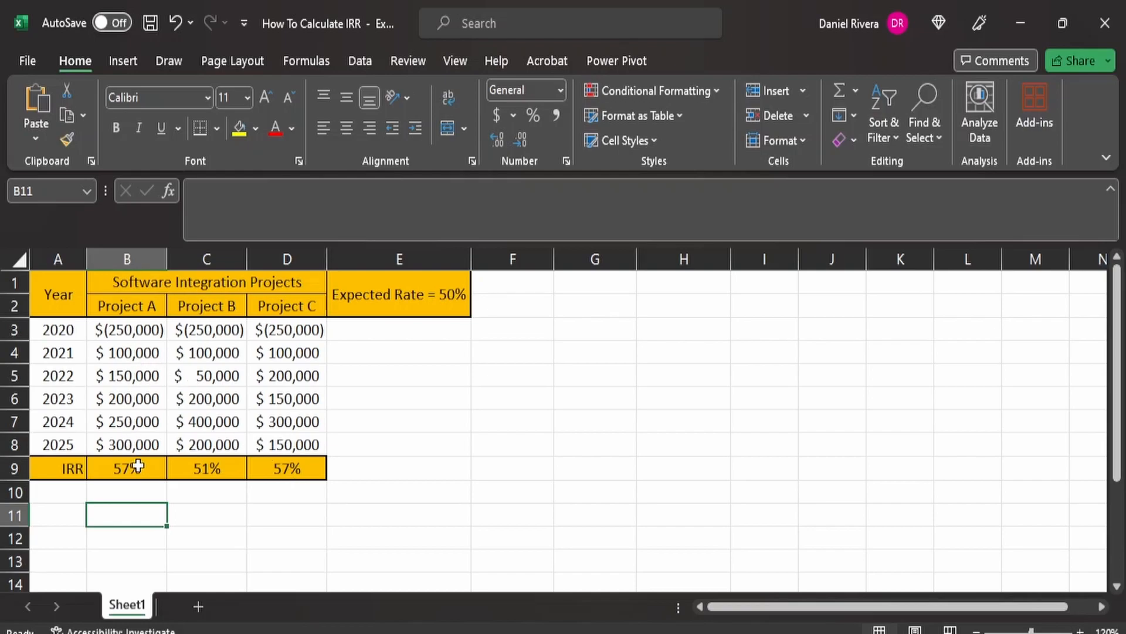
mouse_move(132, 433)
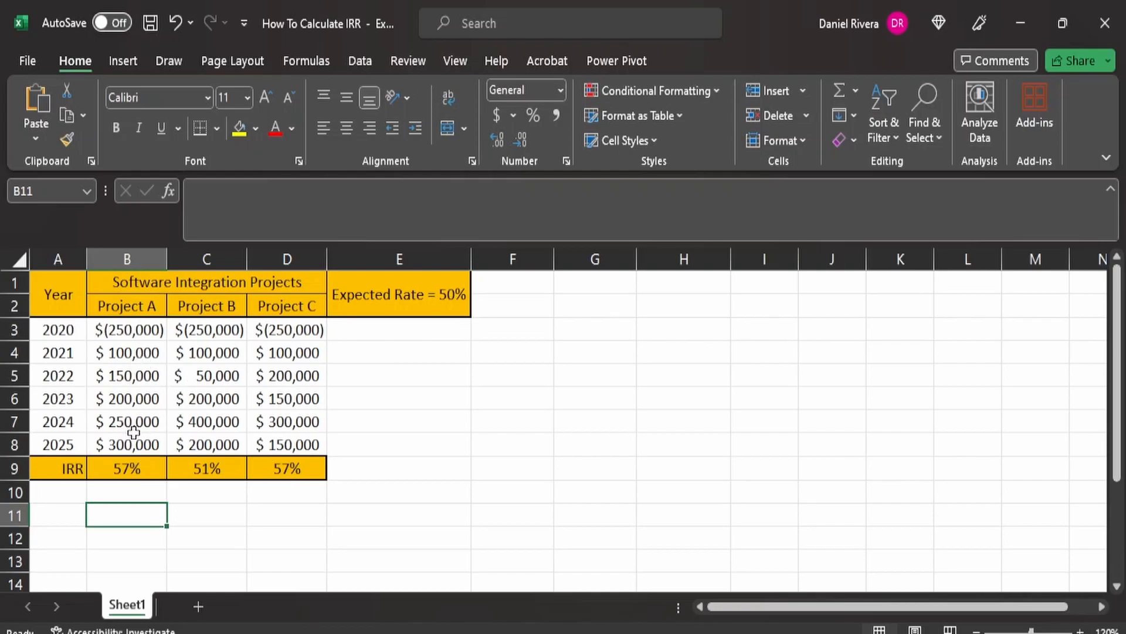
mouse_move(122, 445)
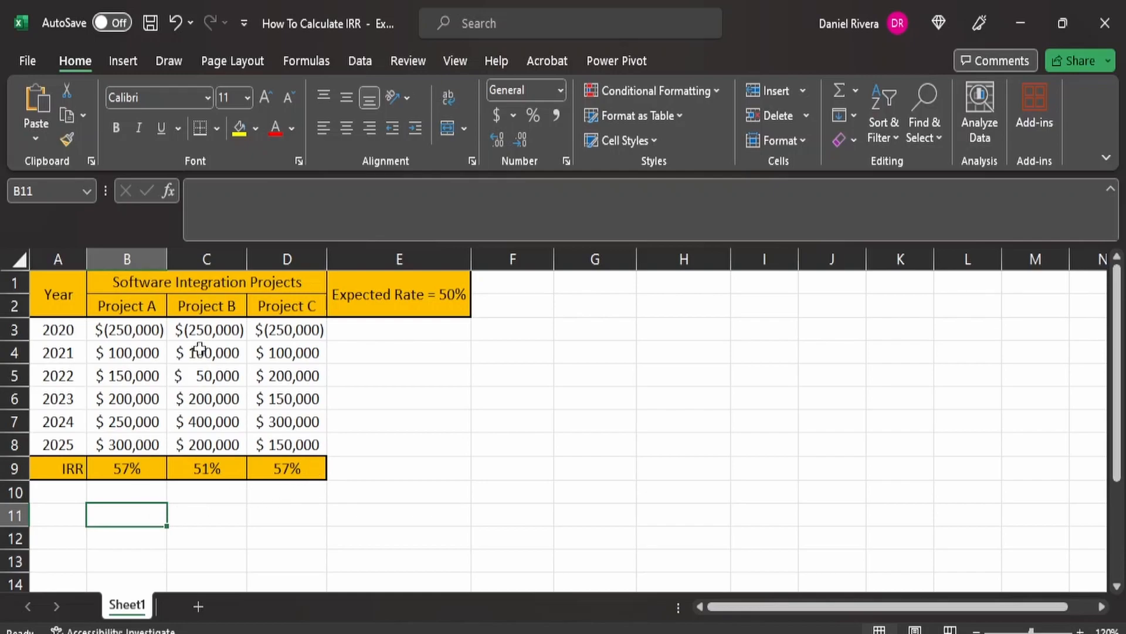
mouse_move(173, 508)
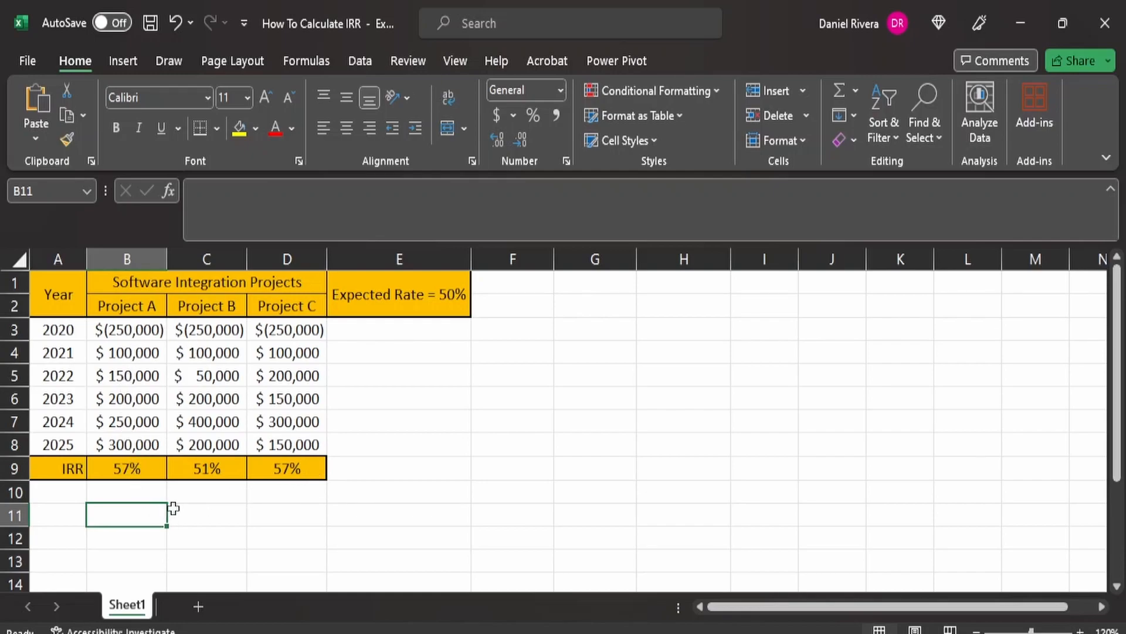
mouse_move(137, 352)
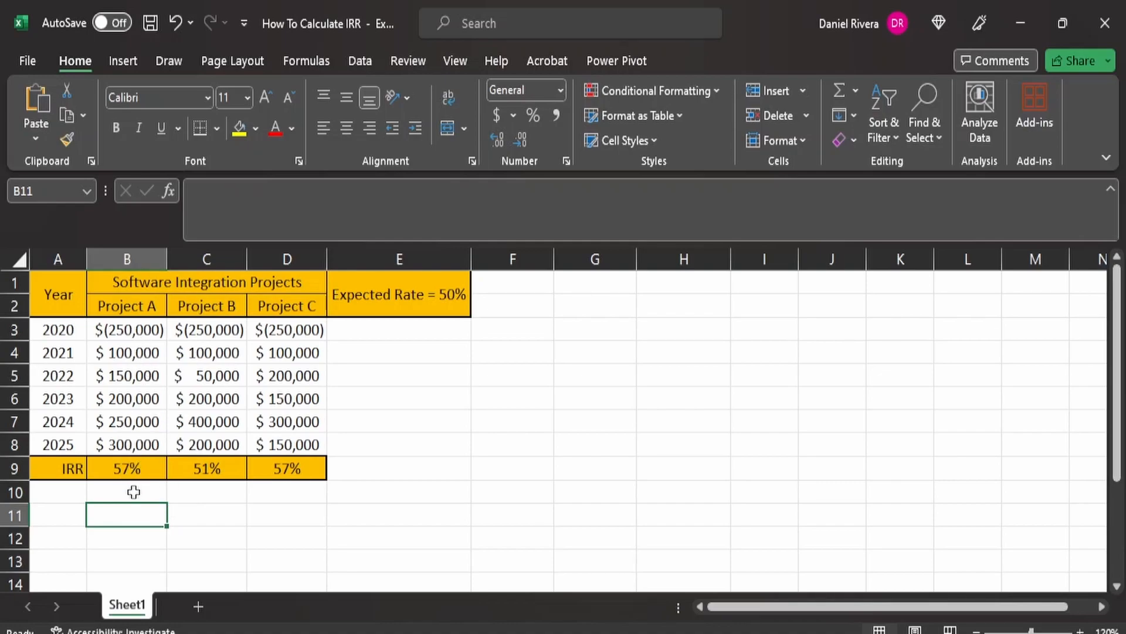
mouse_move(125, 495)
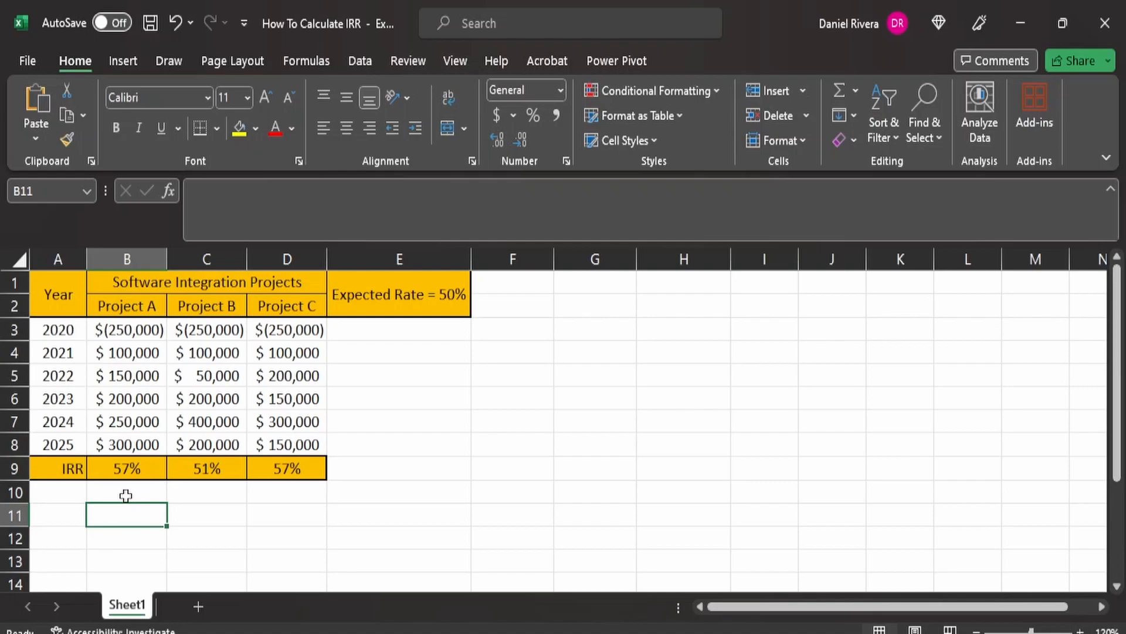
mouse_move(238, 521)
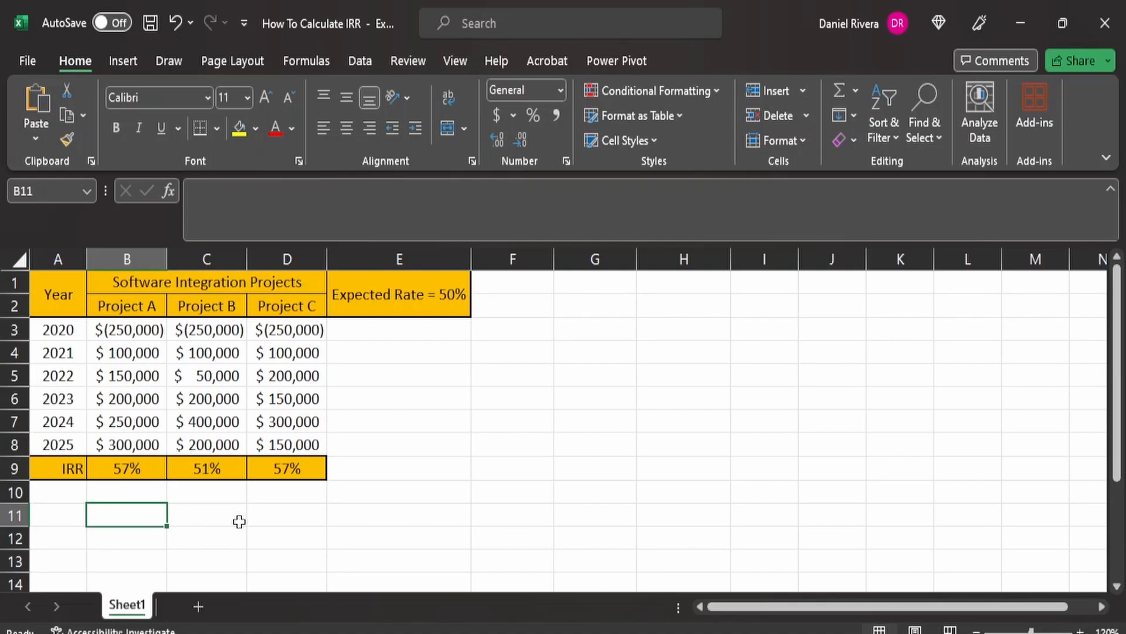